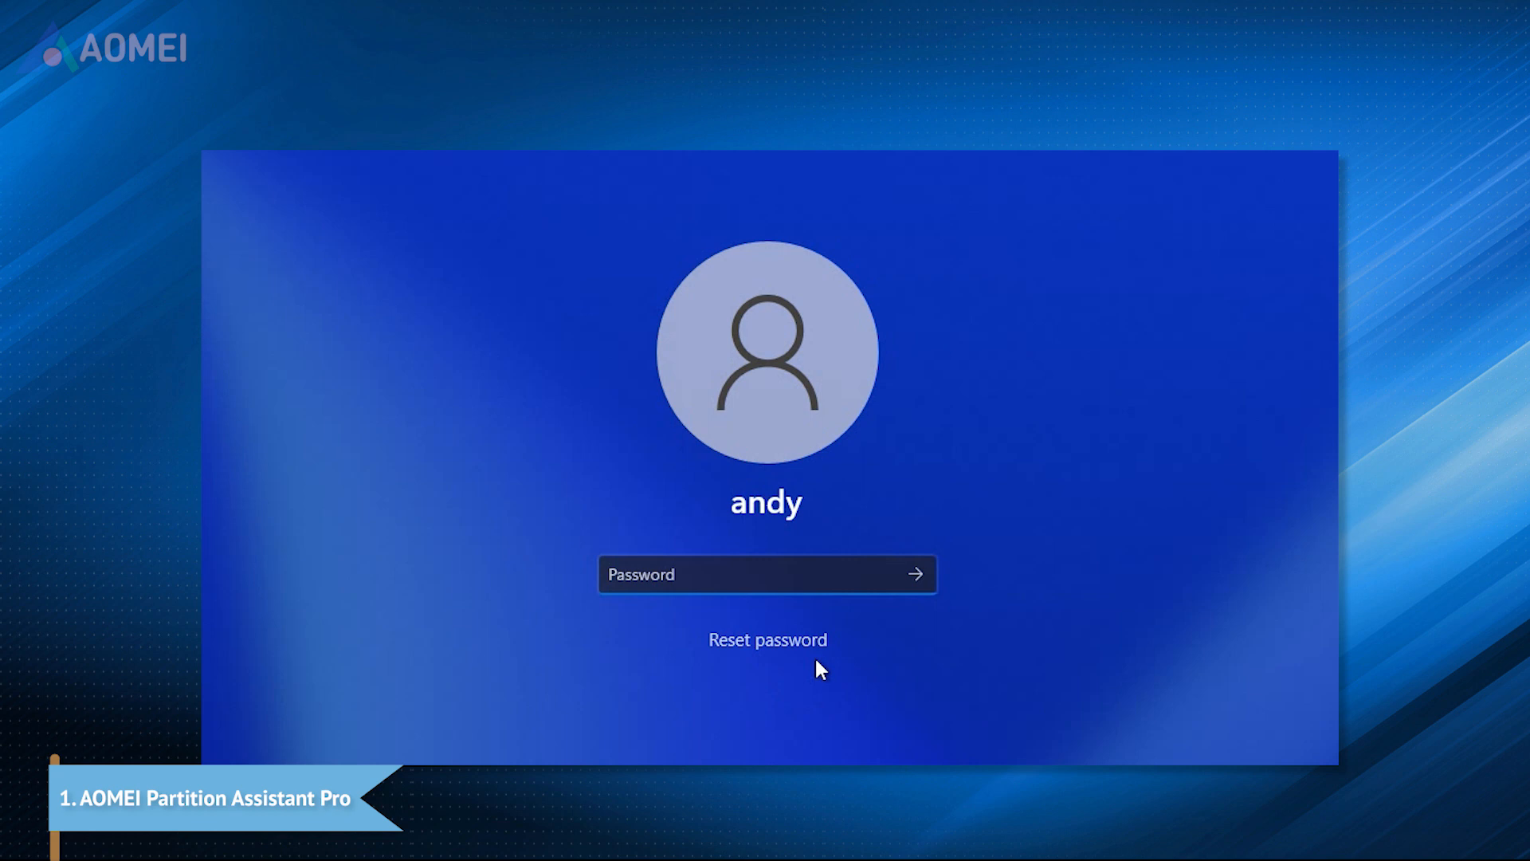
Launch AOMEI Partition Assistant Professional, showing Disk 0 and Disk 1 with their partitions.
left_click(767, 639)
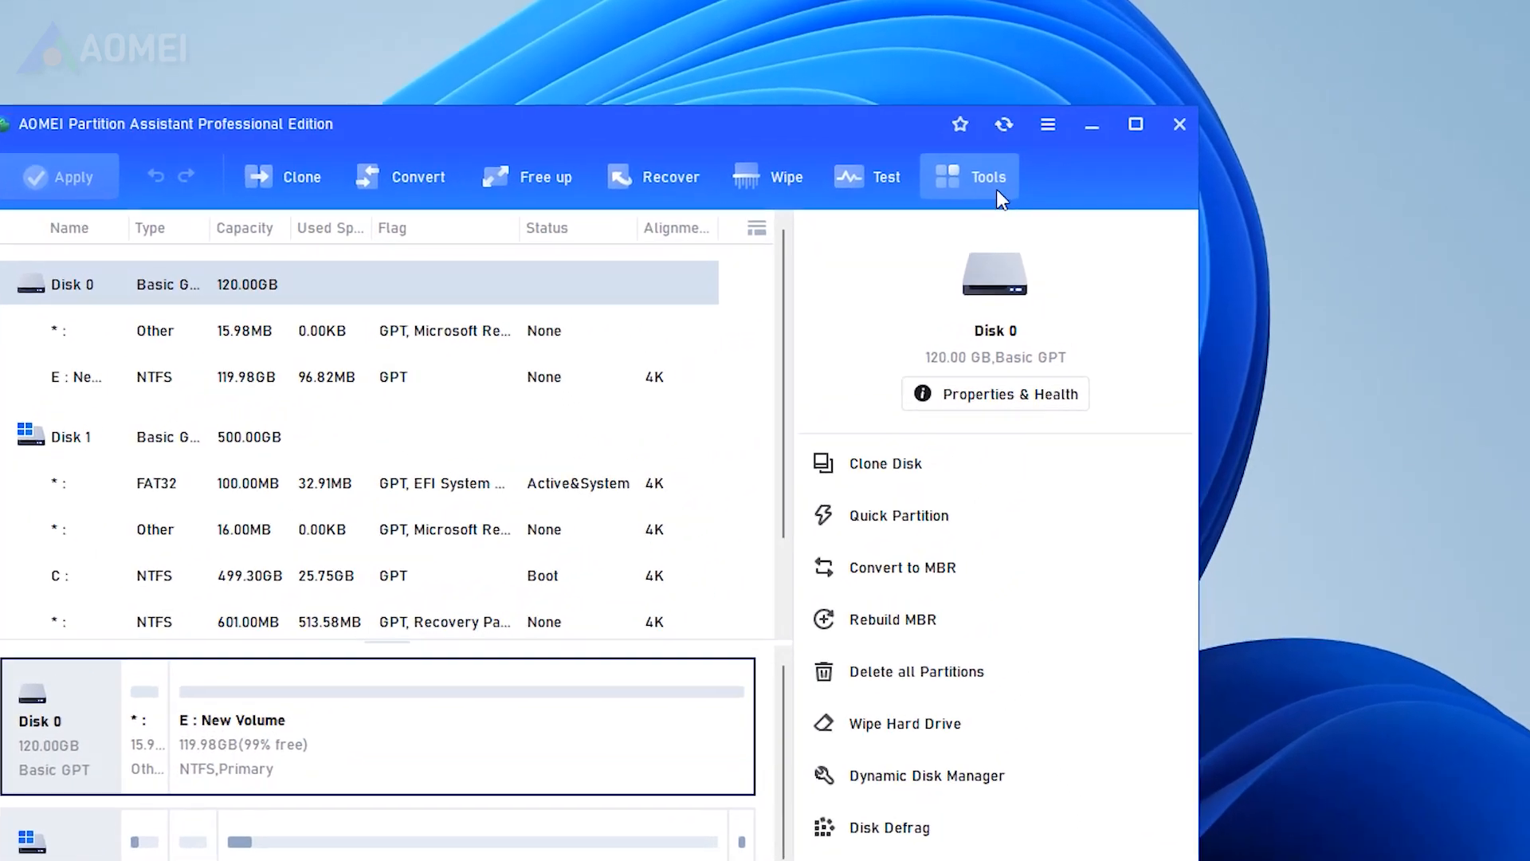
Burn the Reset Windows Password boot media to the Teclast CoolFlash (F:) USB drive, confirming the format.
left_click(986, 177)
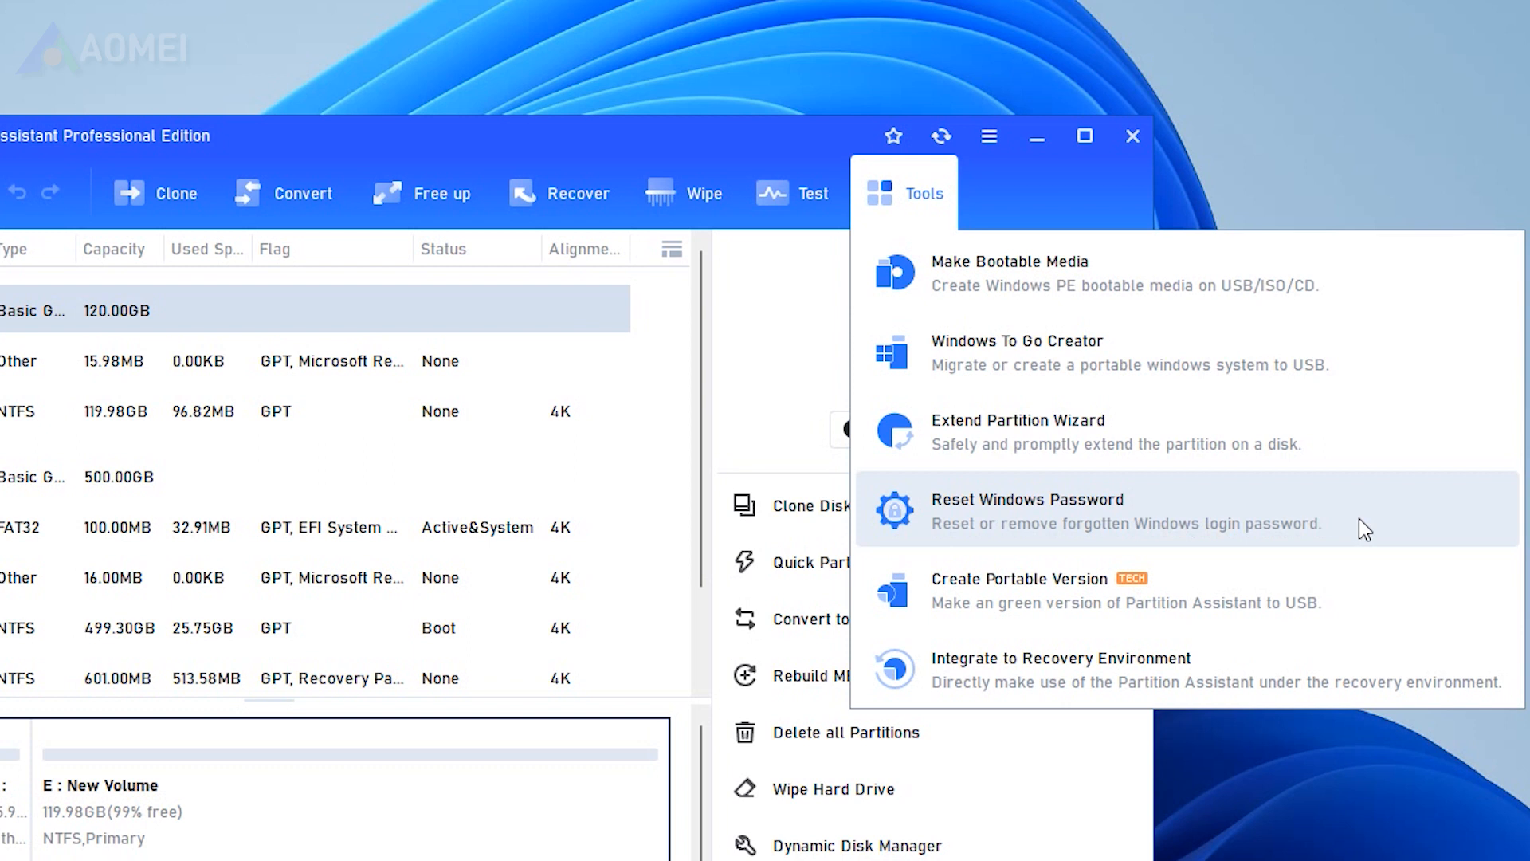
left_click(1027, 511)
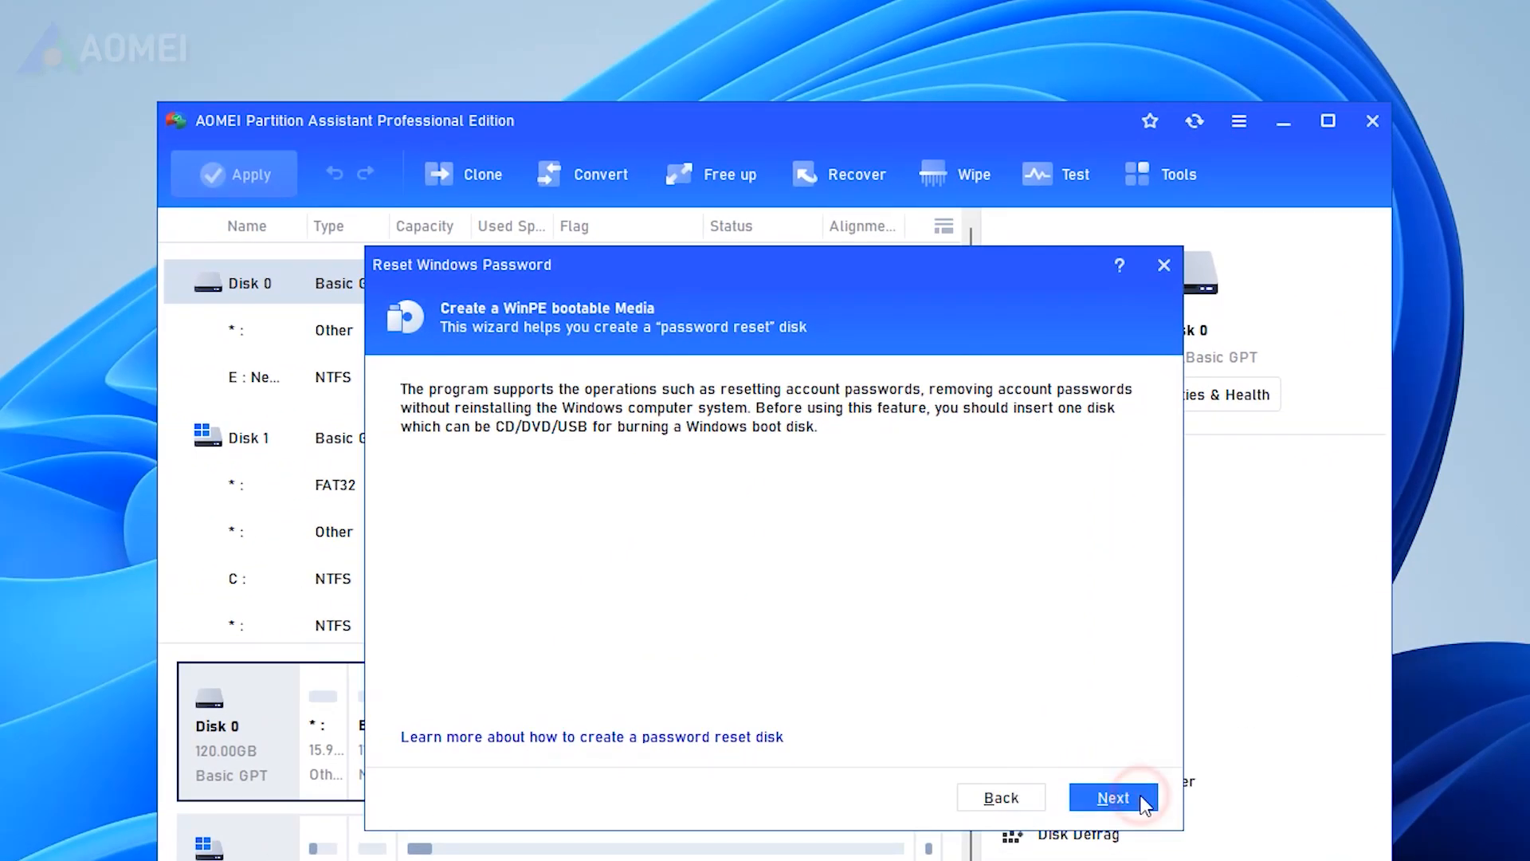
left_click(1112, 796)
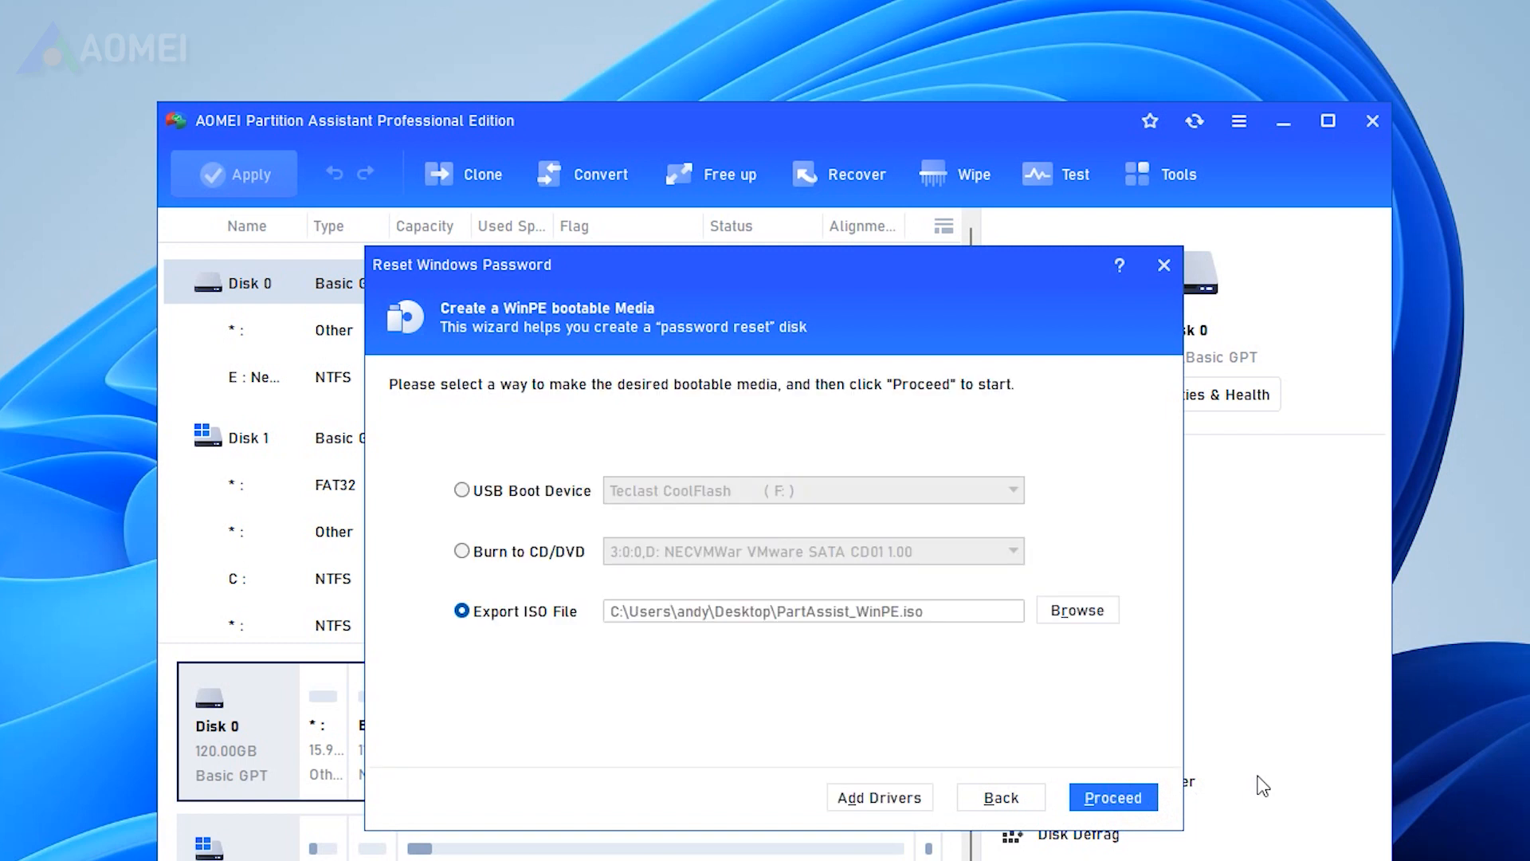
mouse_move(843, 671)
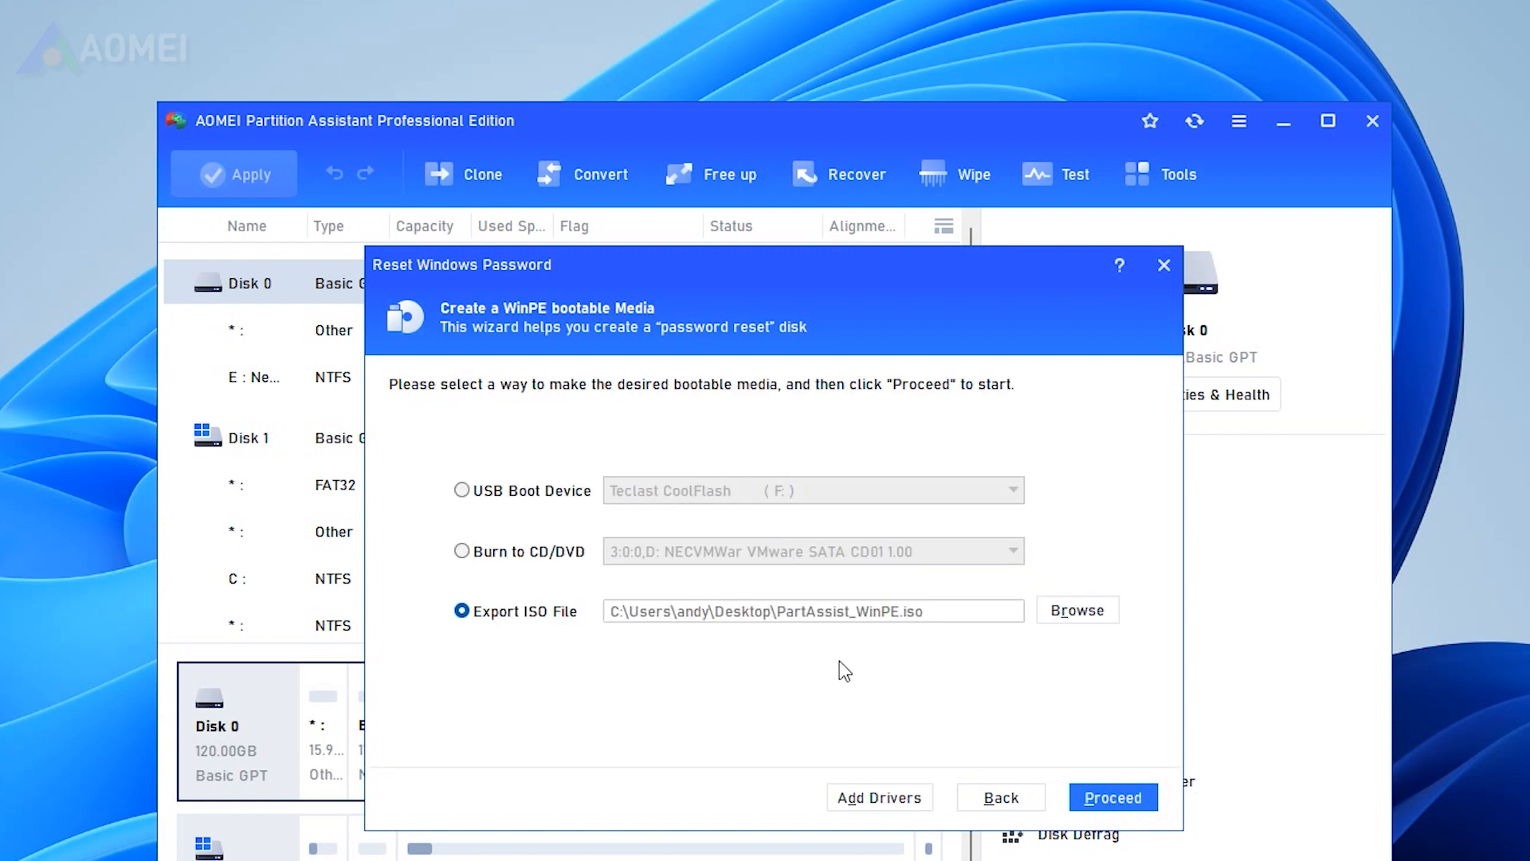
left_click(462, 490)
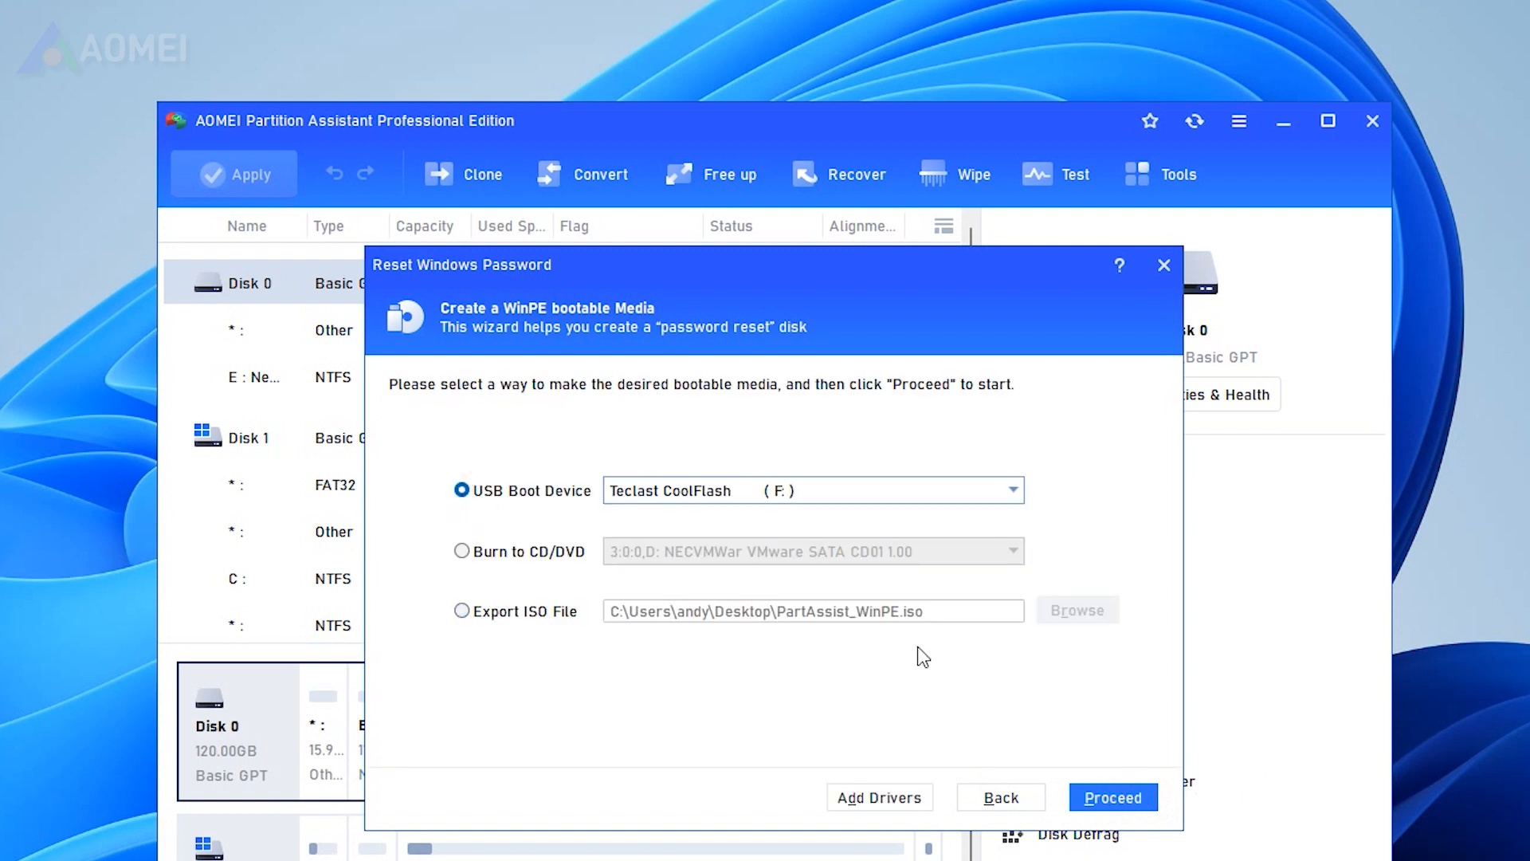
left_click(1112, 797)
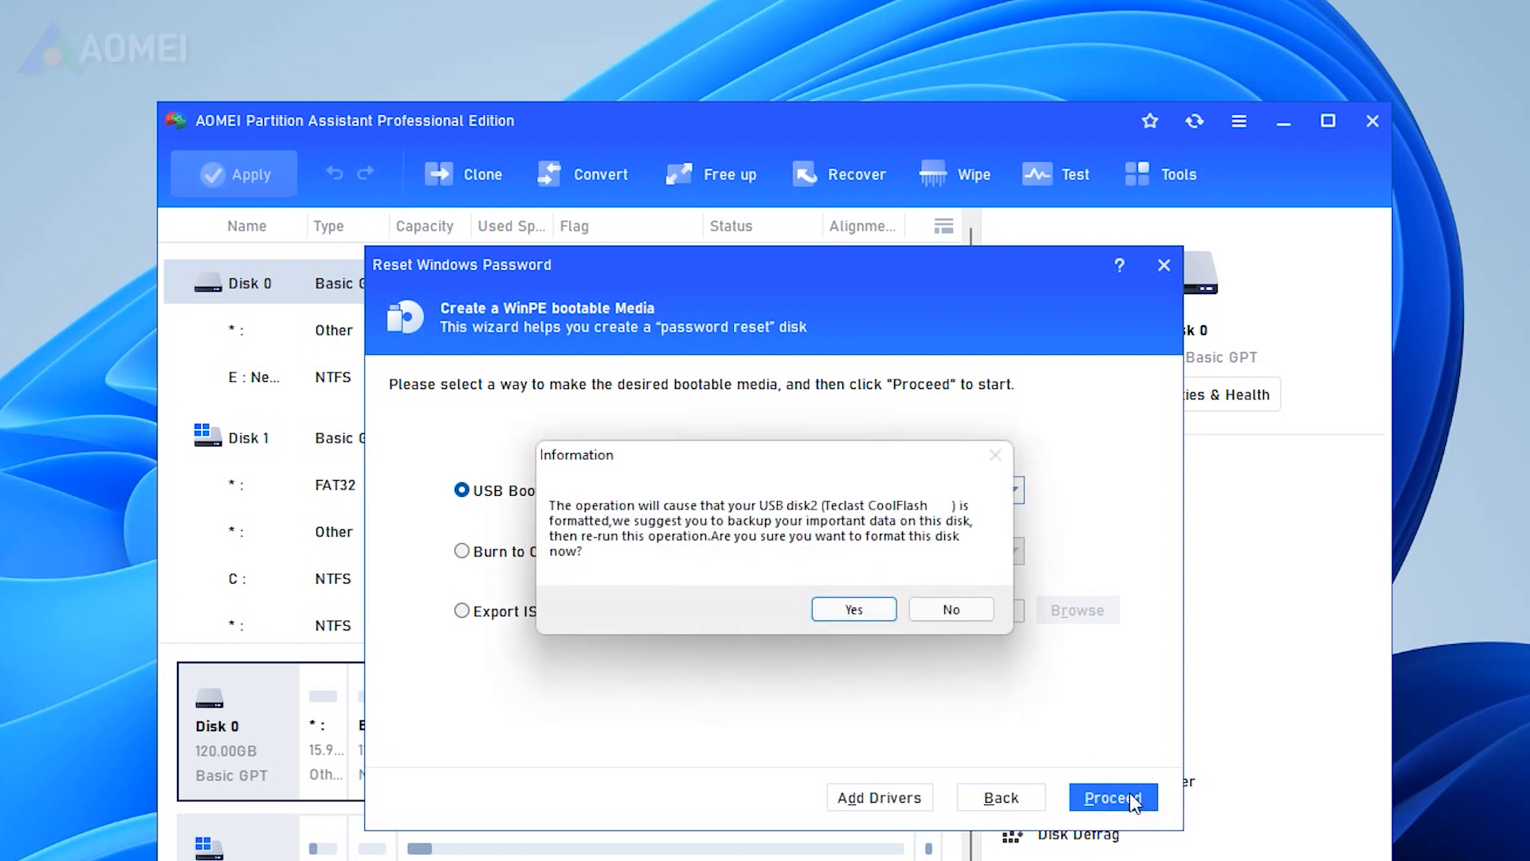
left_click(852, 608)
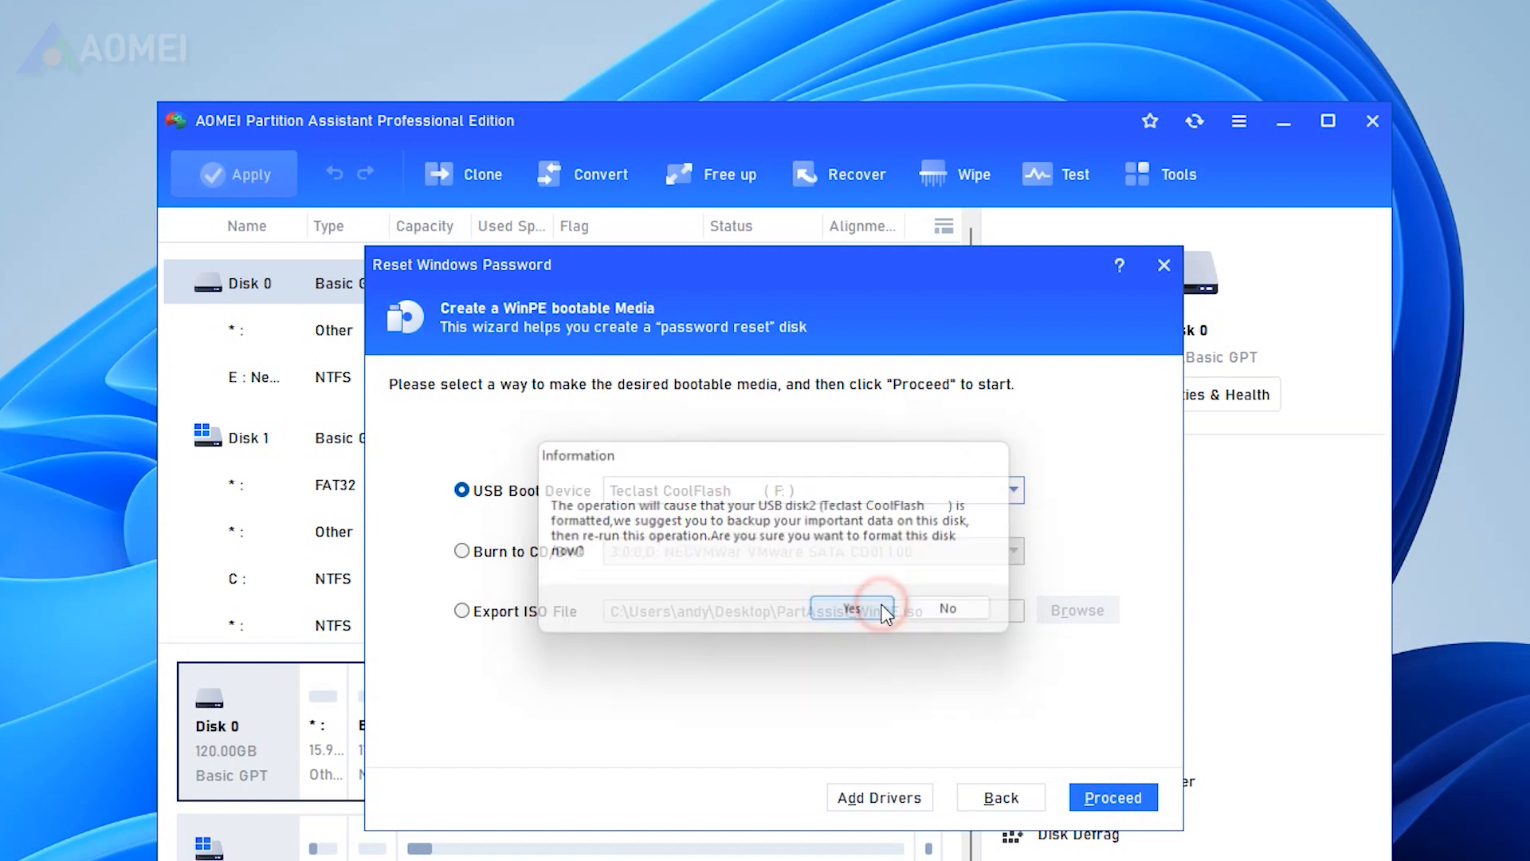
left_click(852, 608)
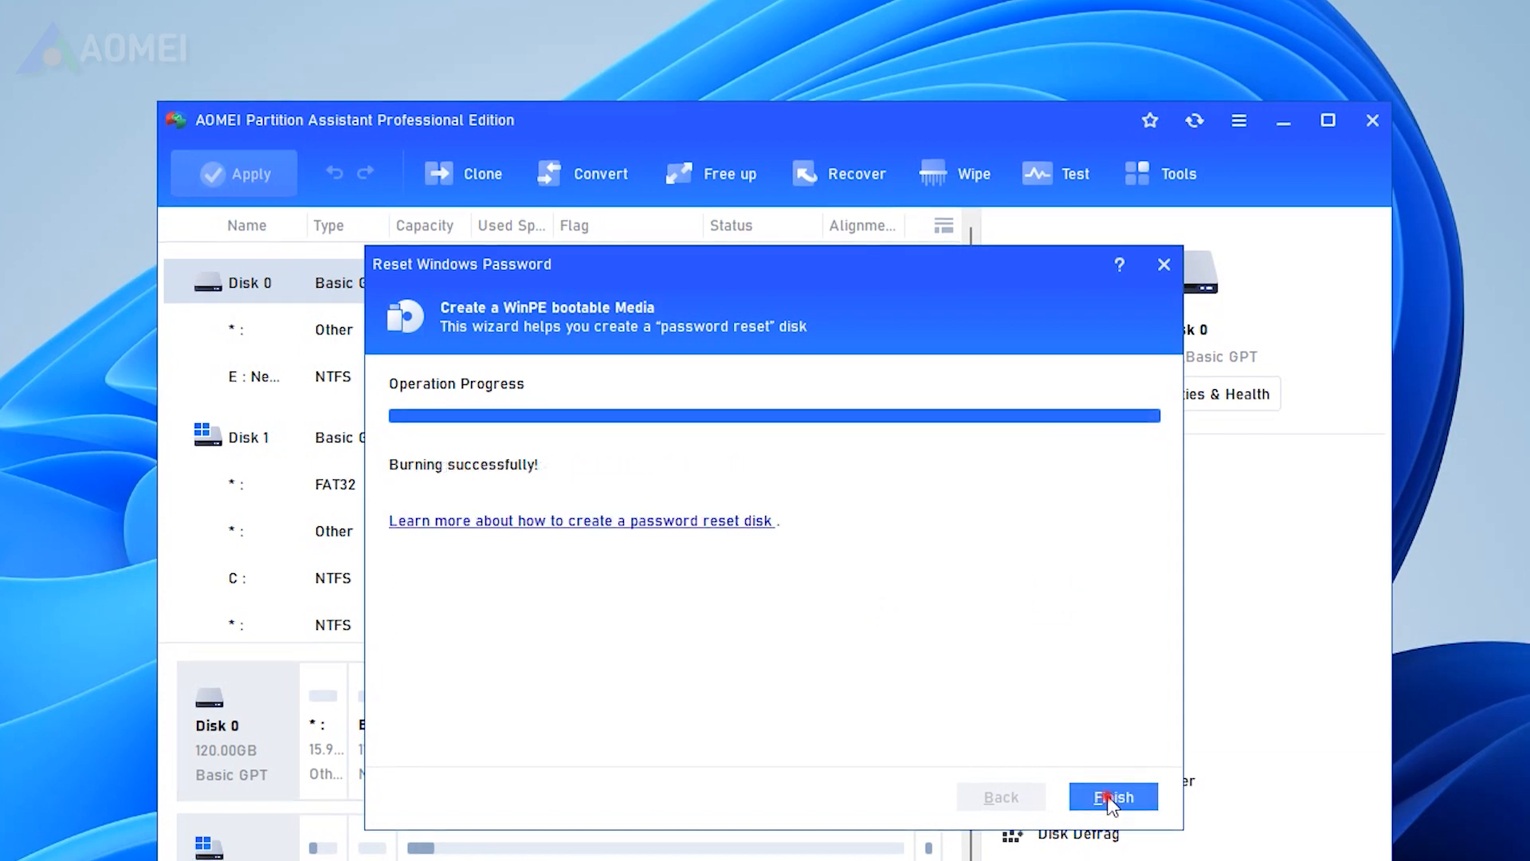
left_click(1112, 796)
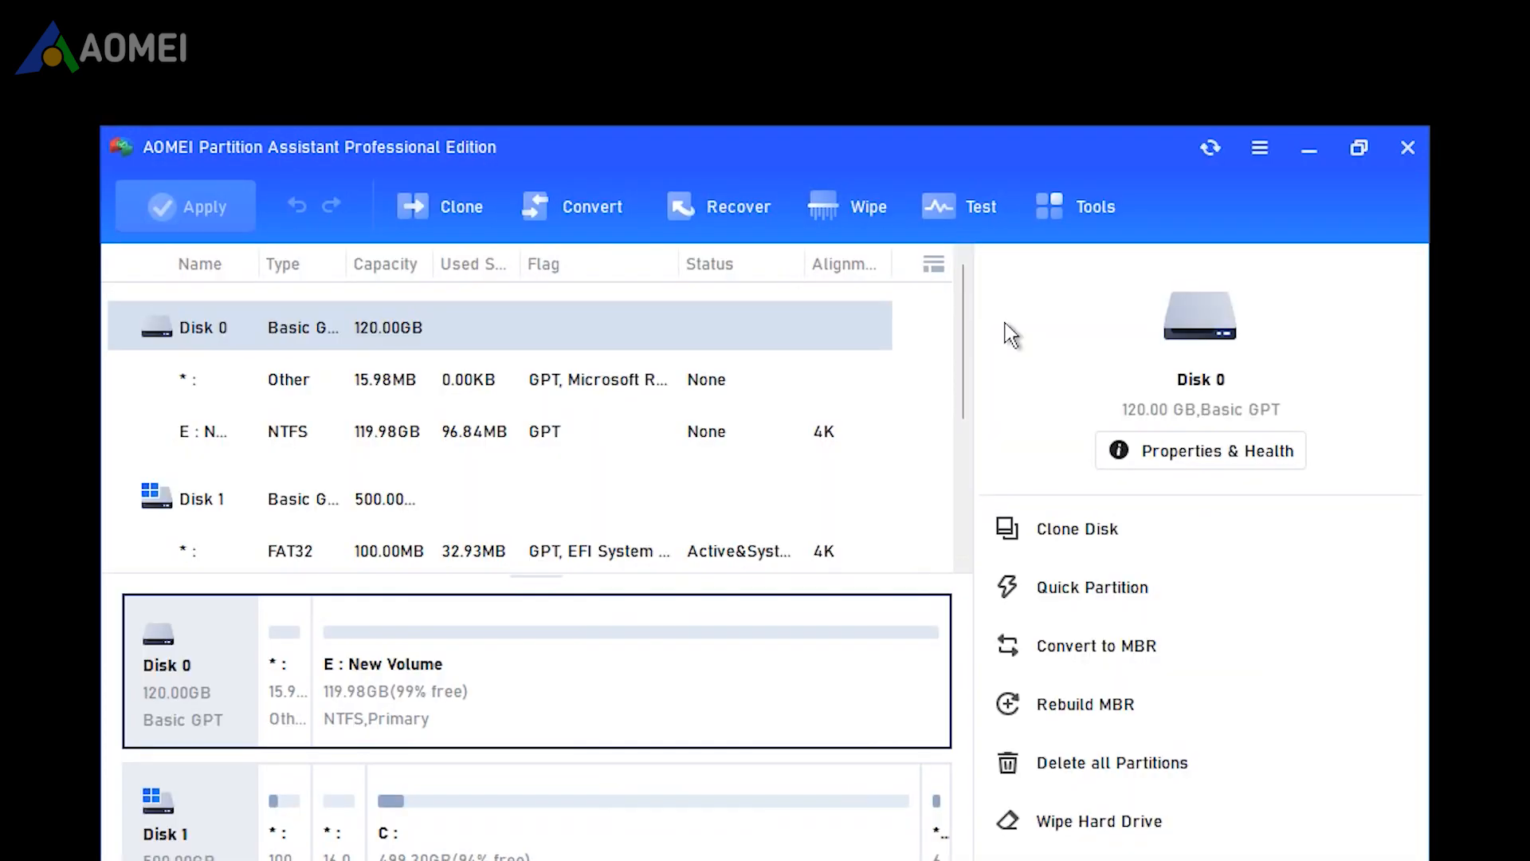
left_click(1095, 206)
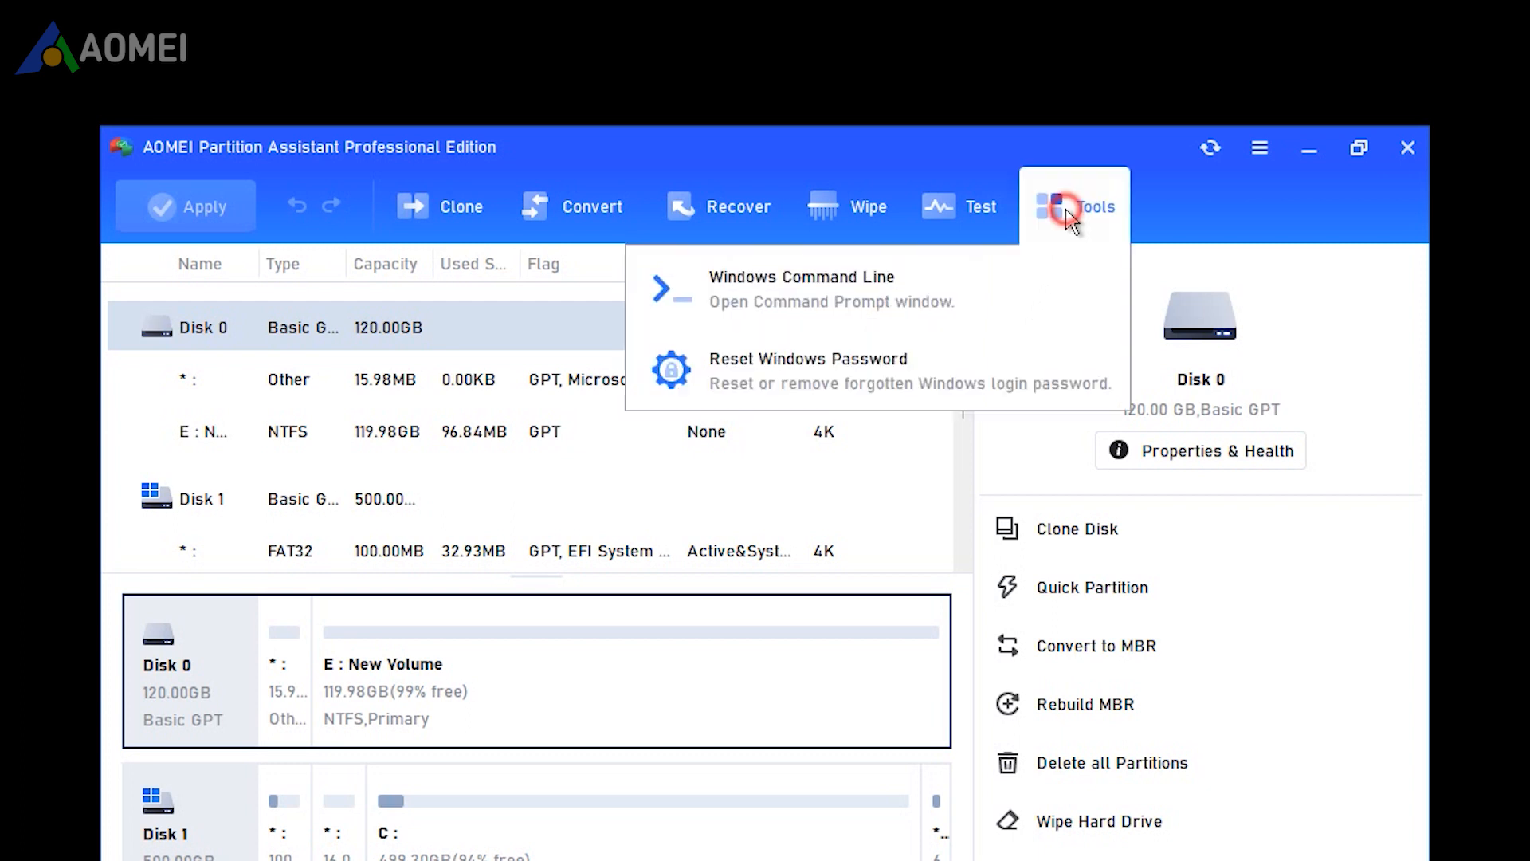
left_click(808, 370)
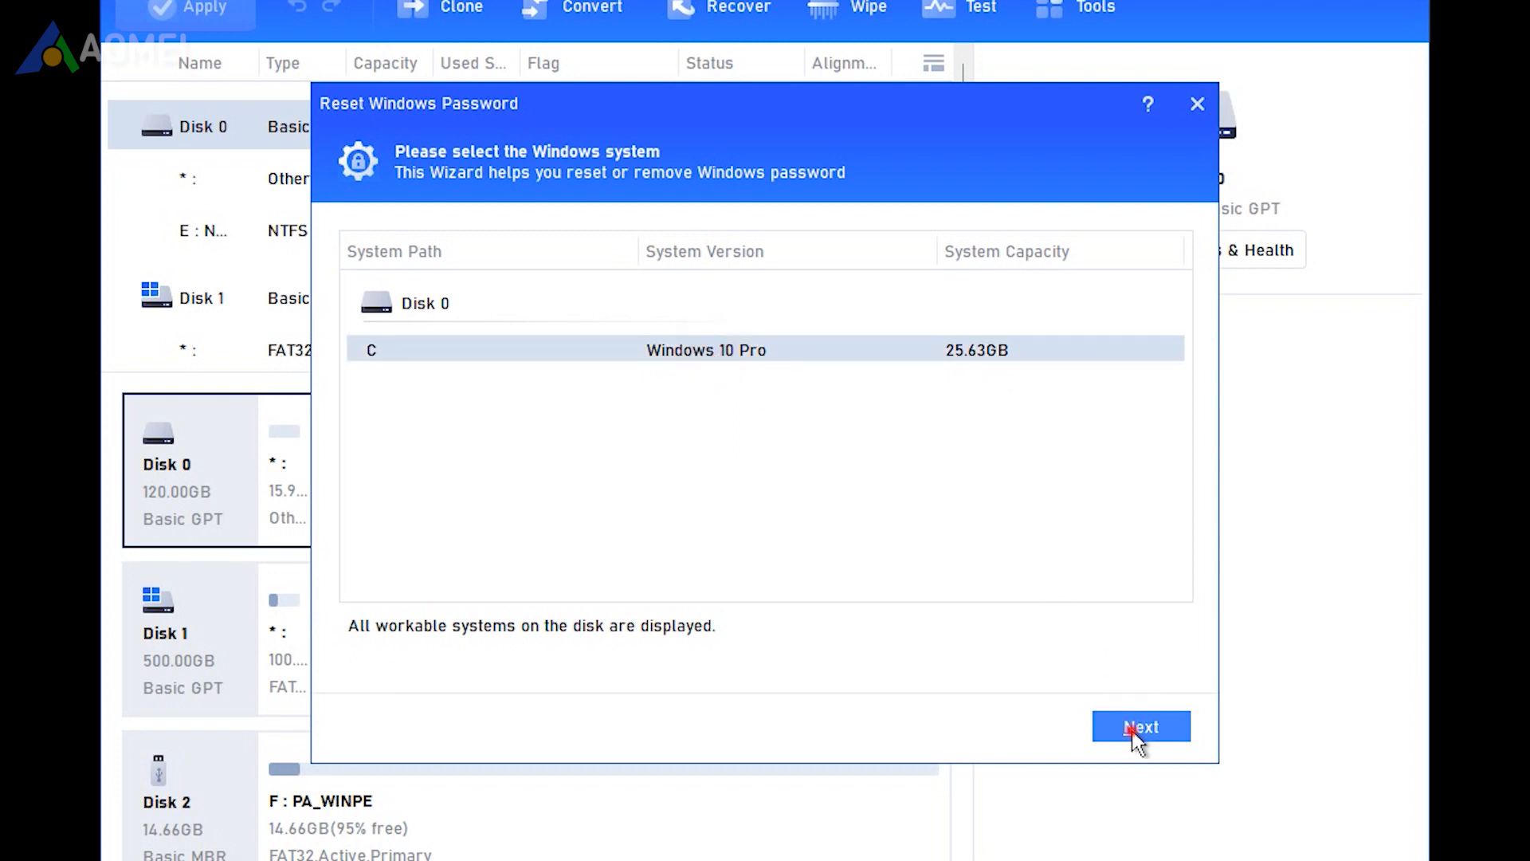
left_click(1140, 726)
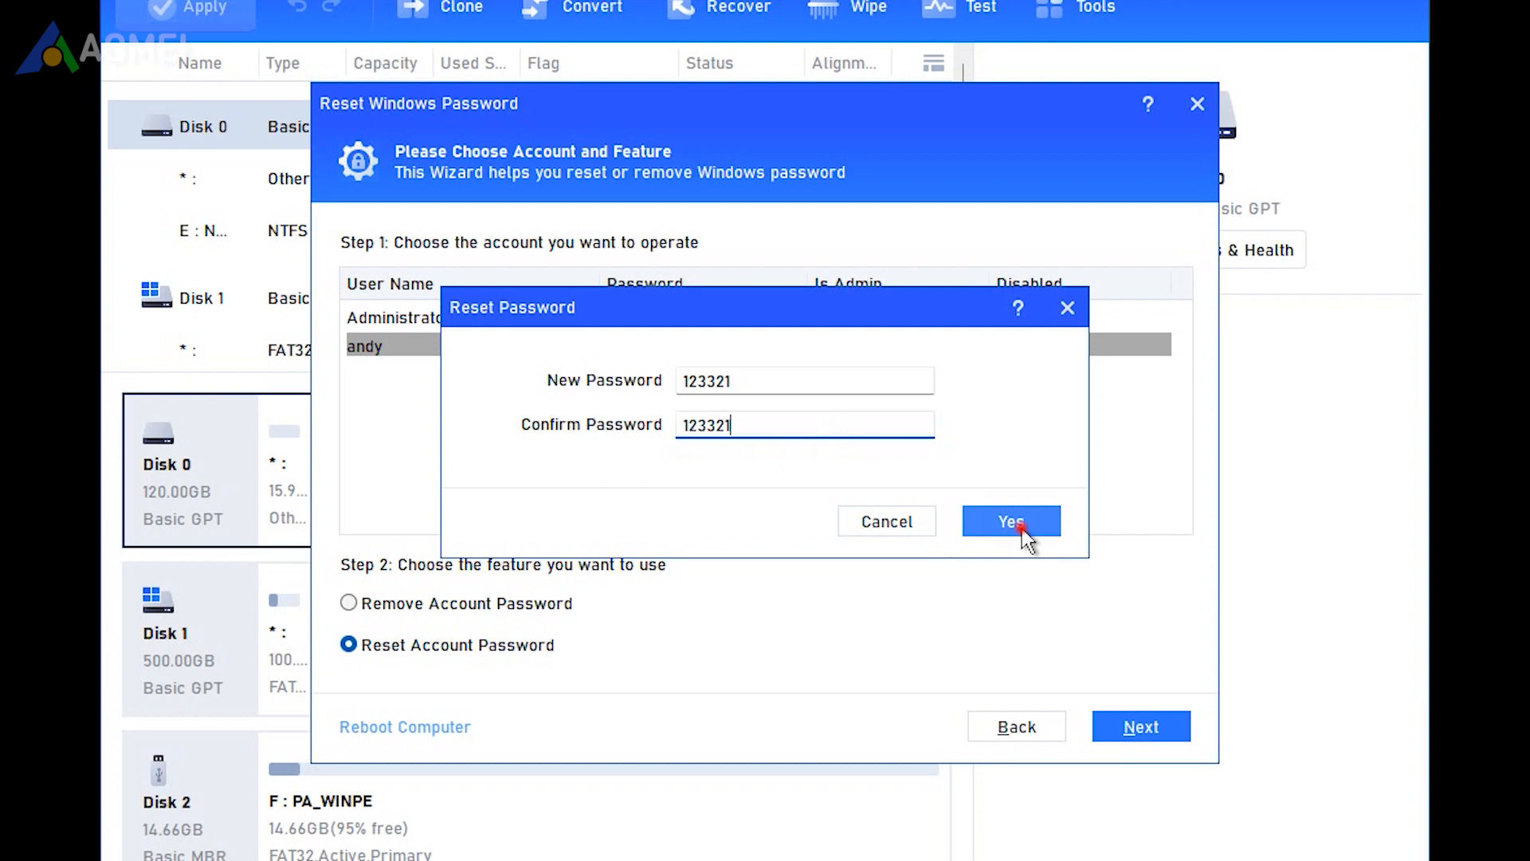
left_click(1011, 521)
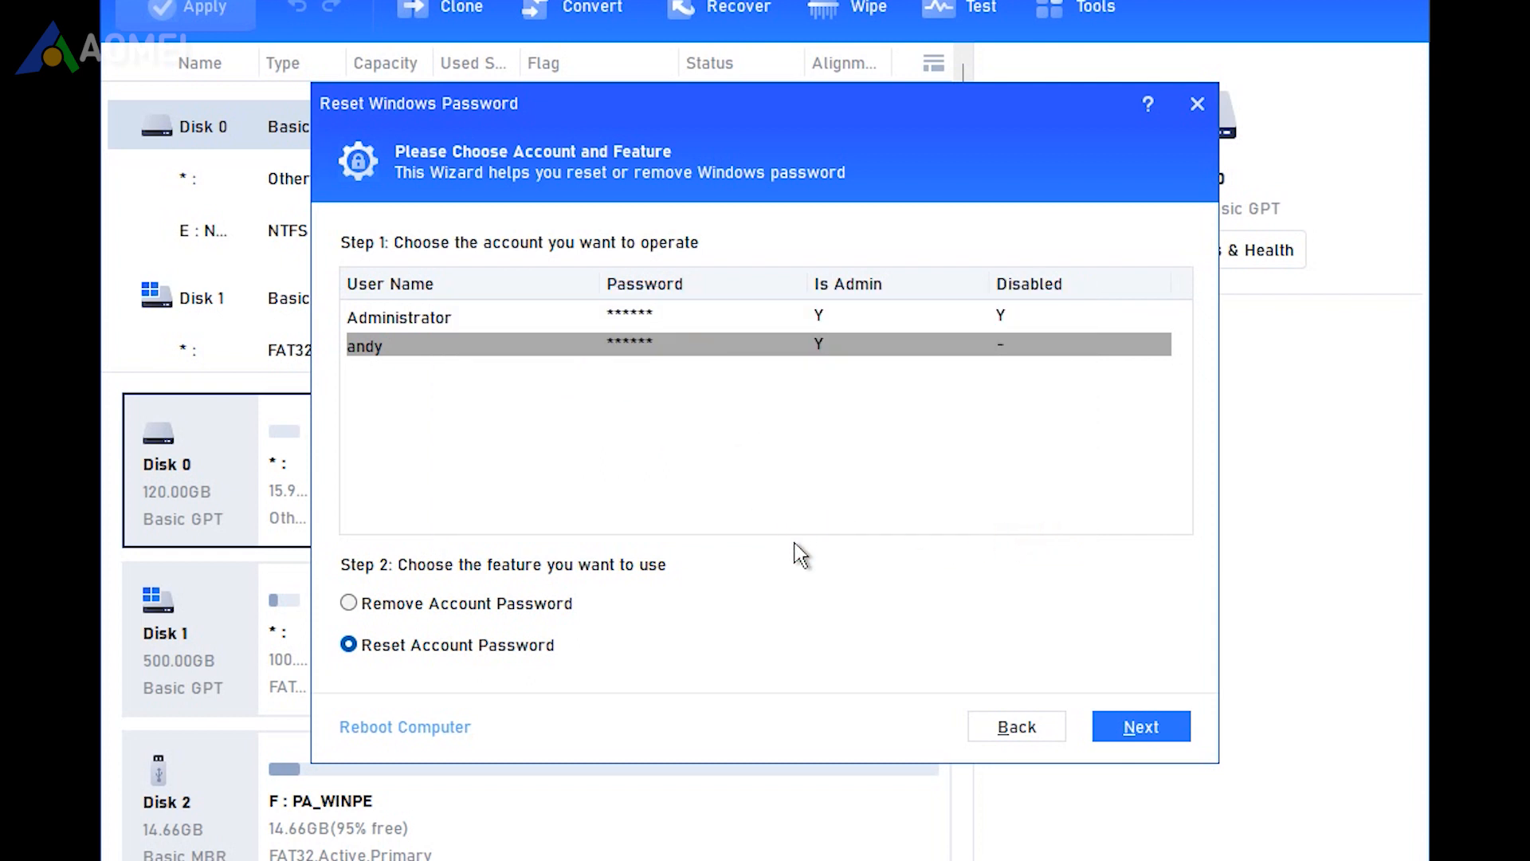
left_click(404, 726)
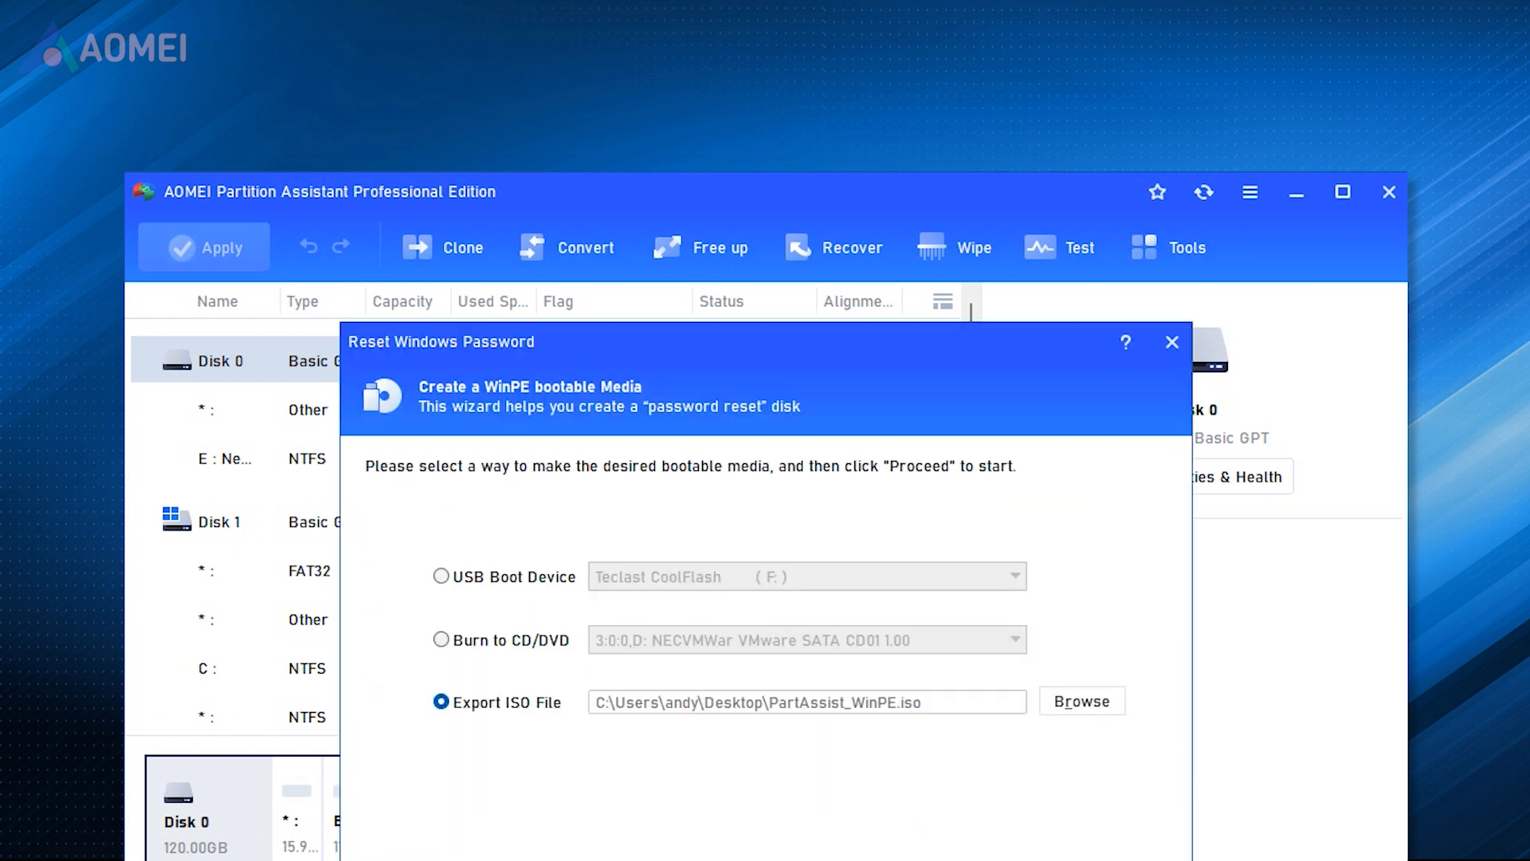
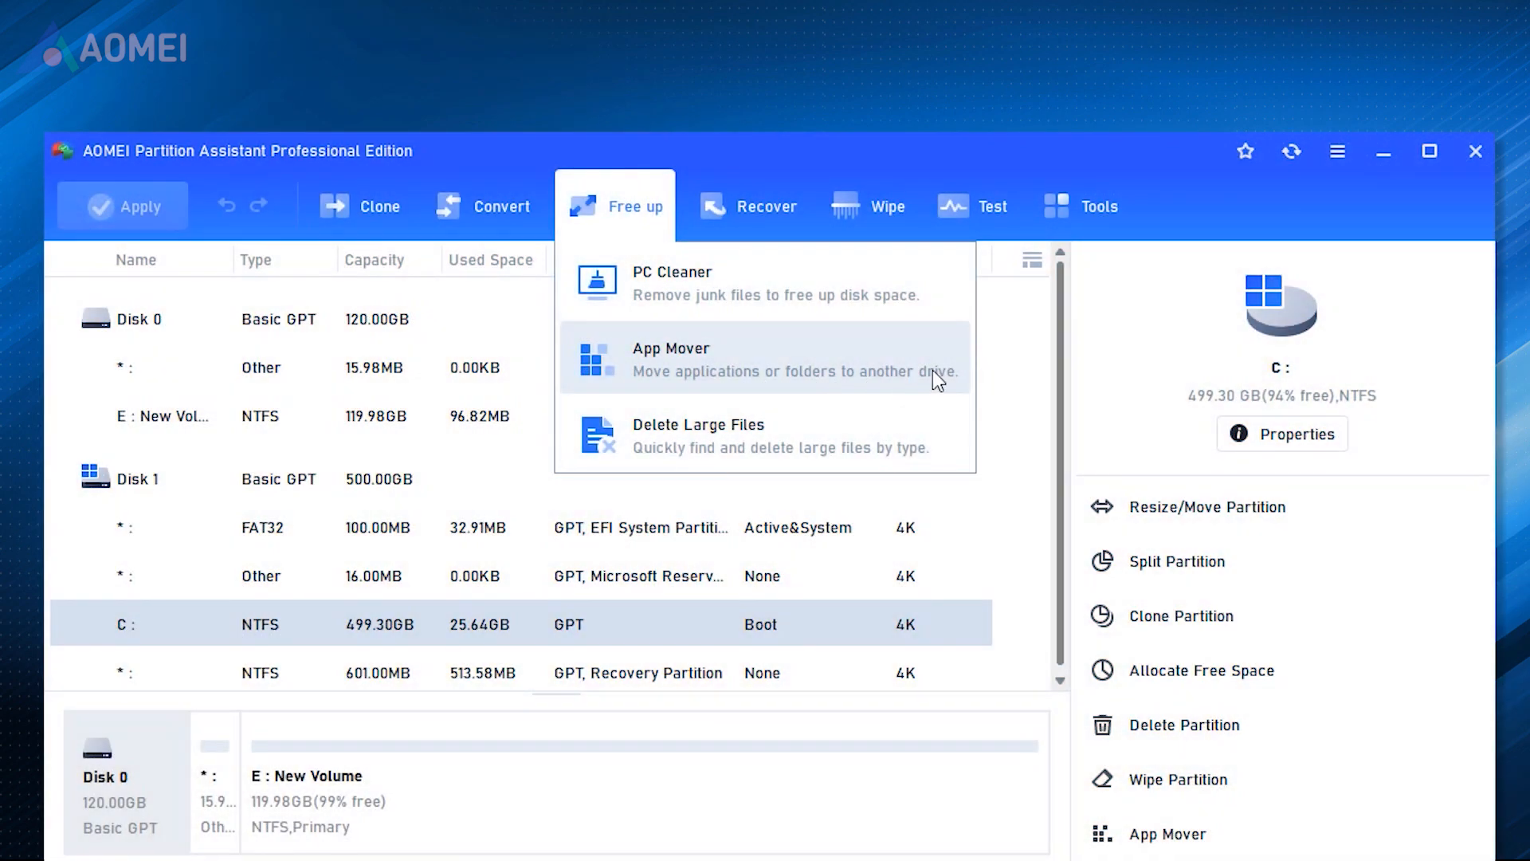
left_click(375, 206)
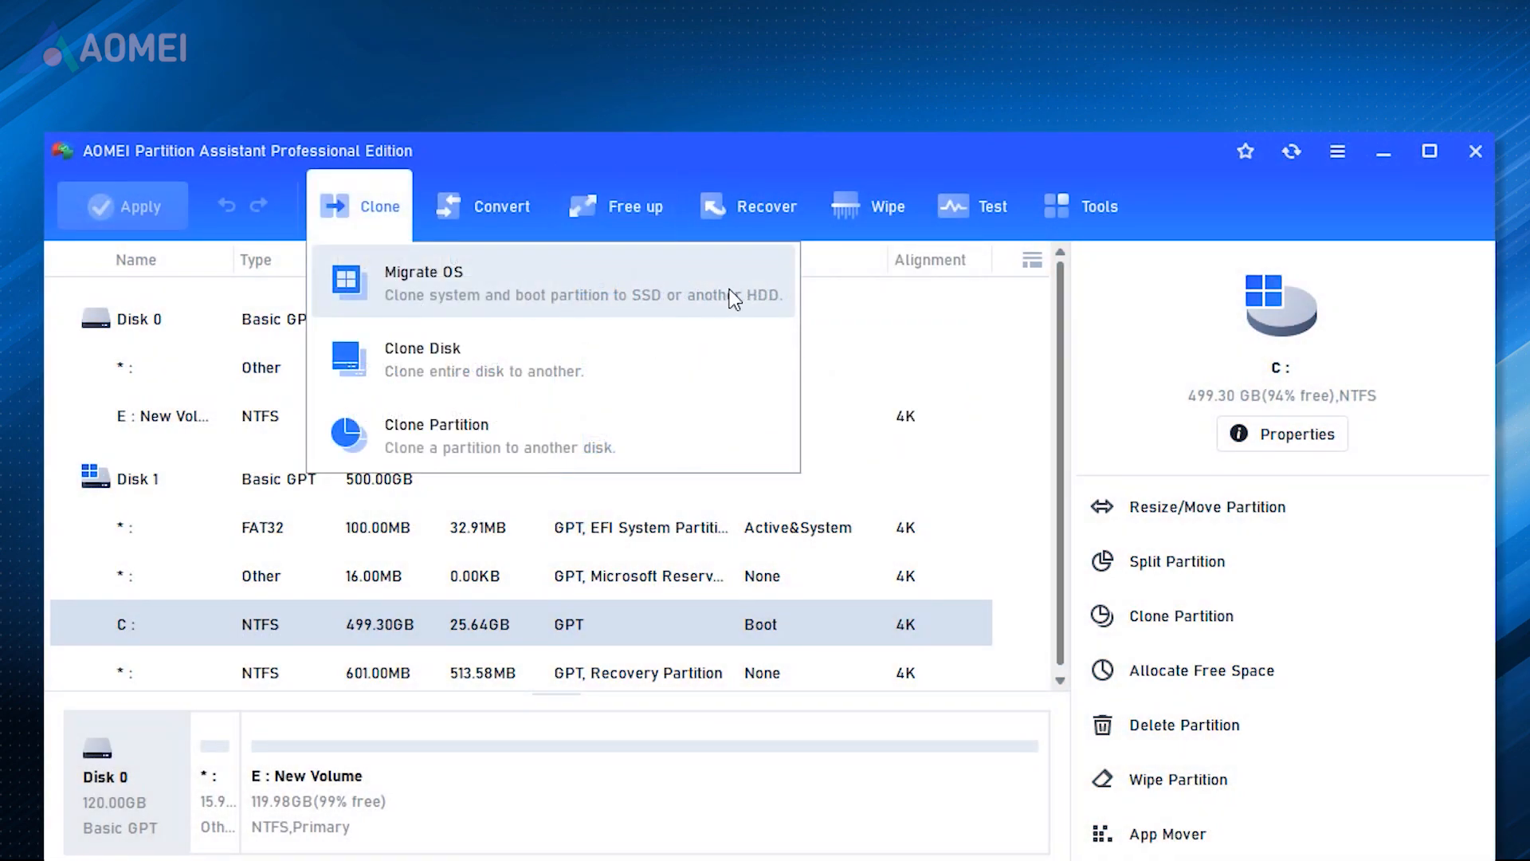
mouse_move(784, 305)
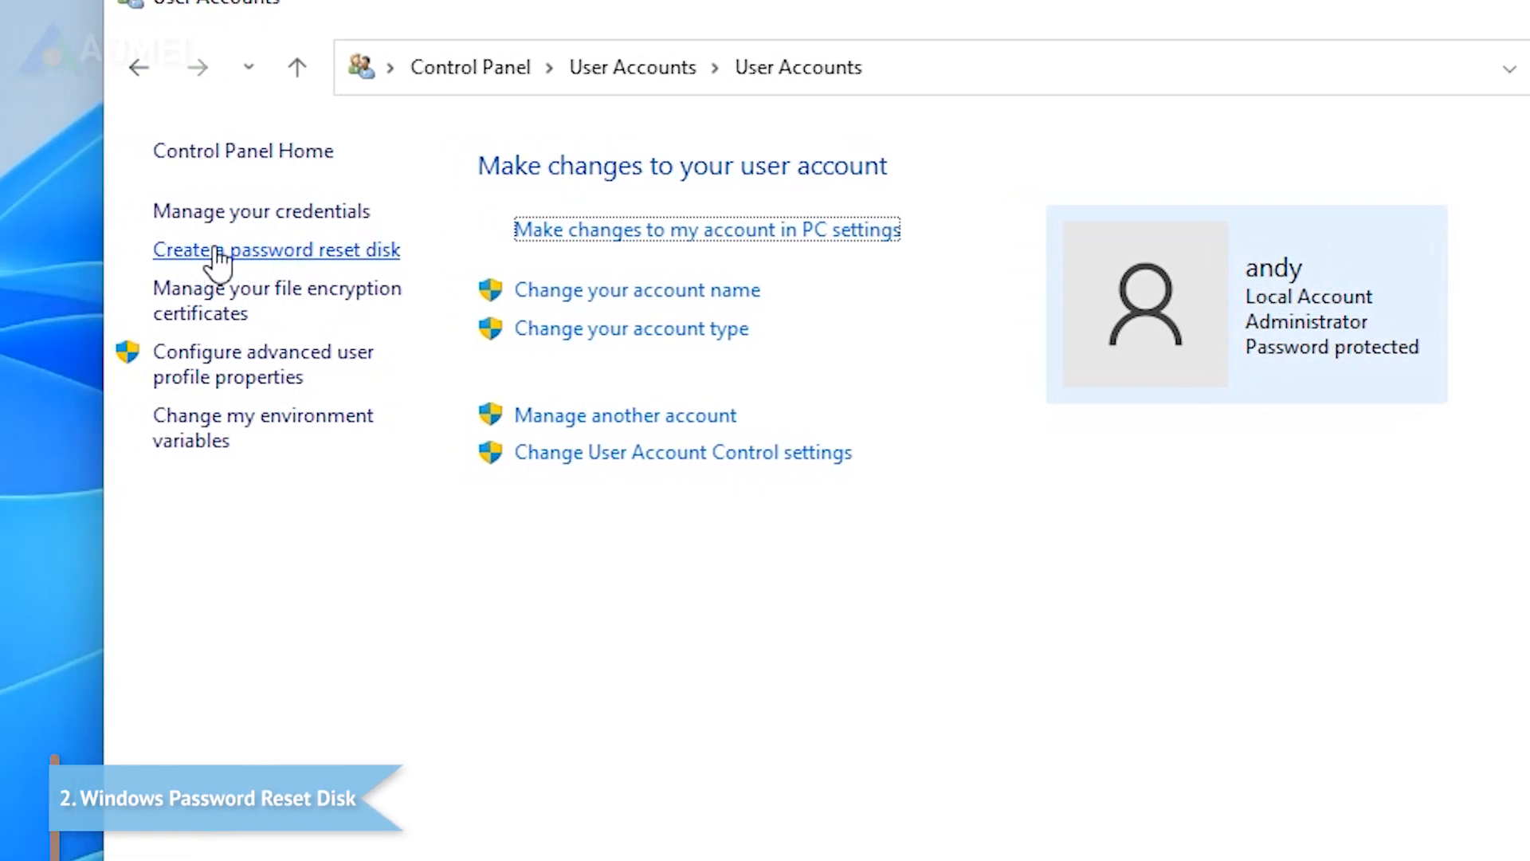
Create a password reset disk for the current account with the Forgotten Password Wizard.
left_click(275, 249)
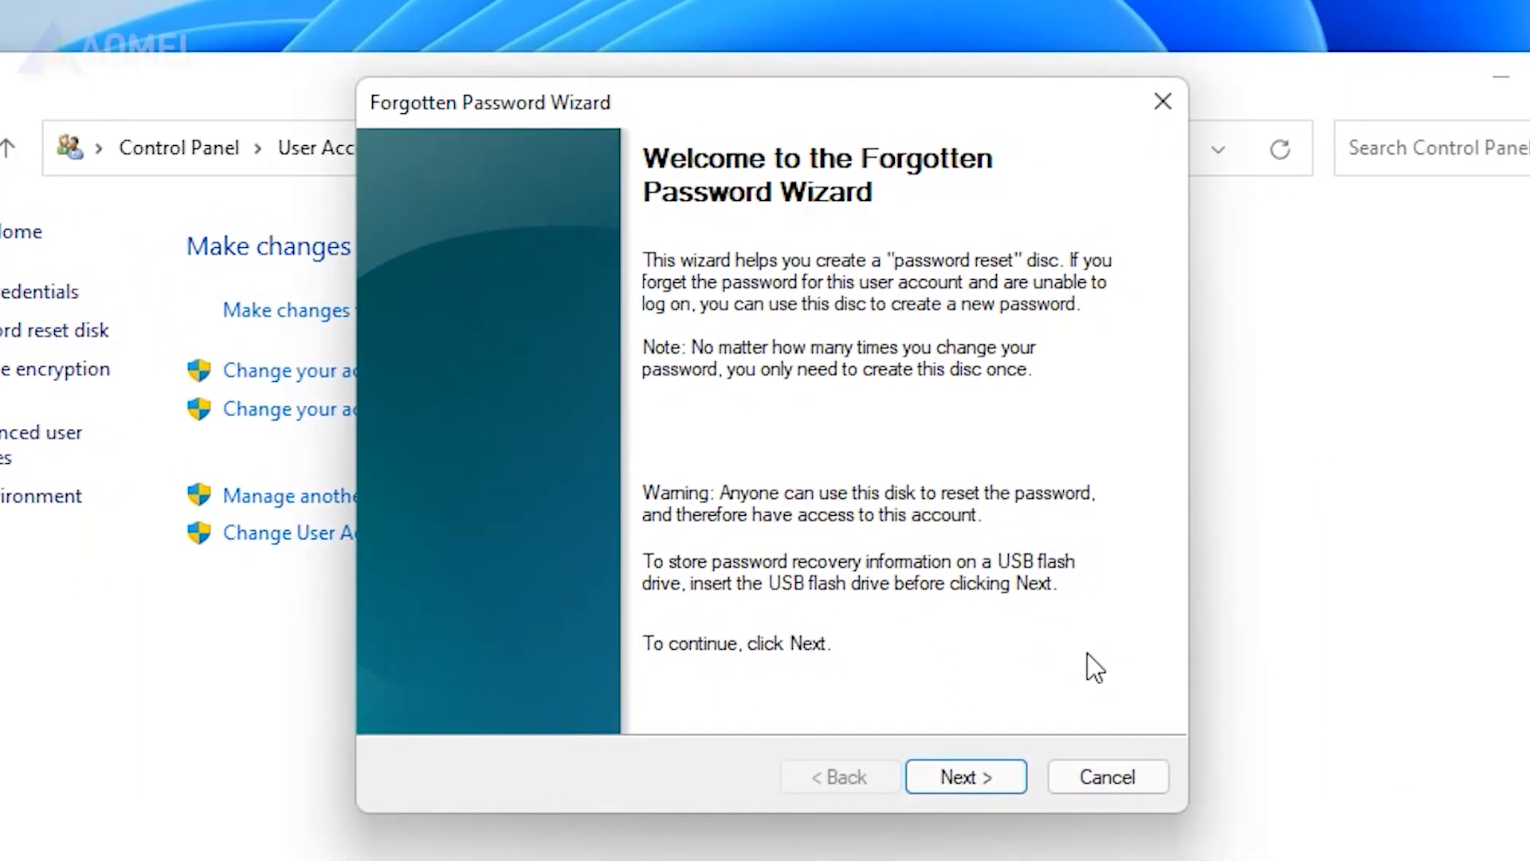
left_click(965, 775)
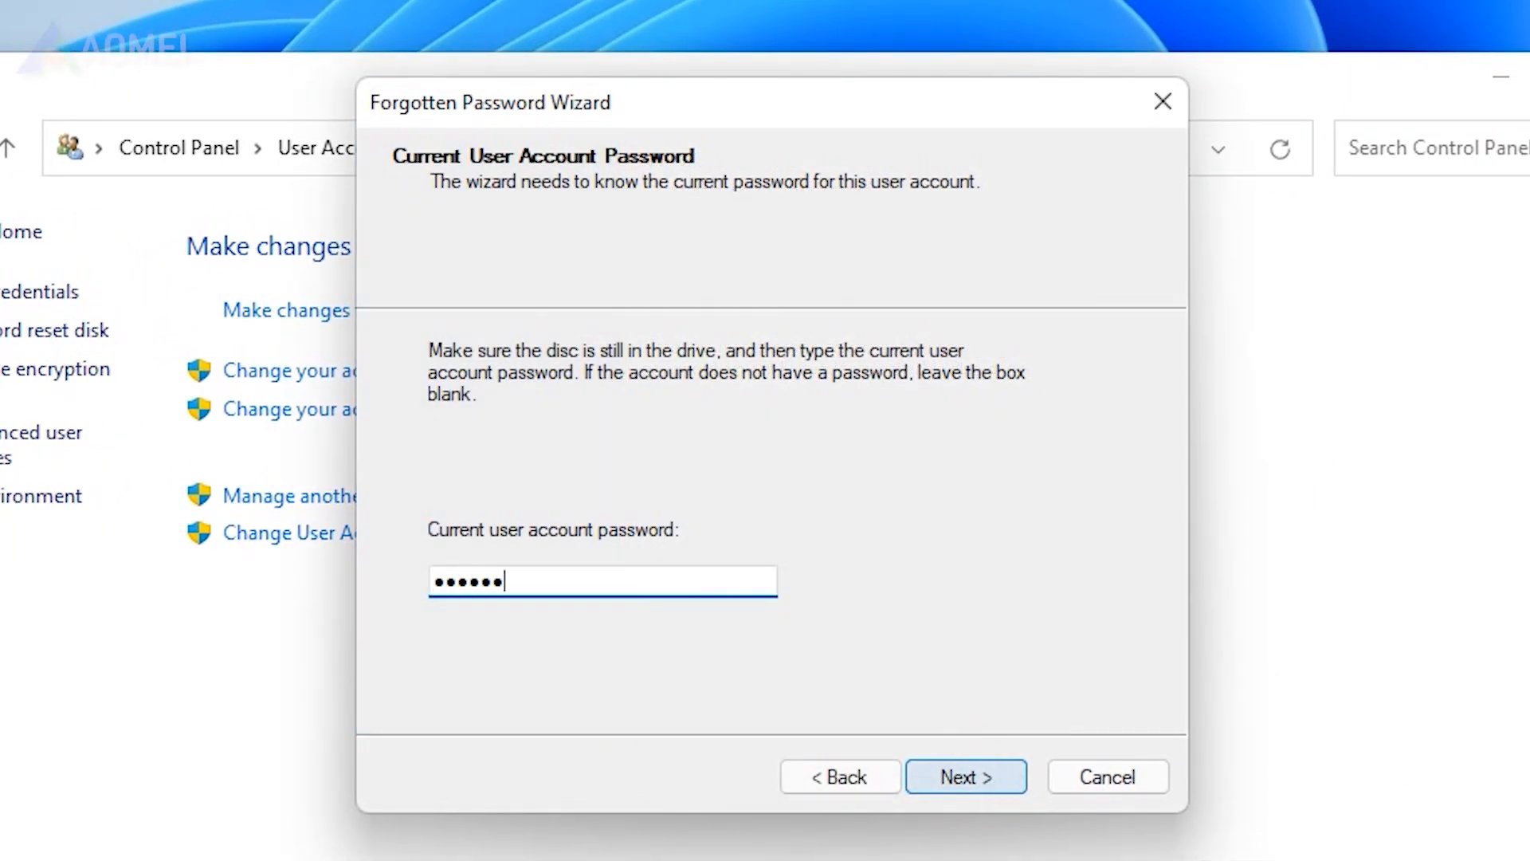
left_click(965, 775)
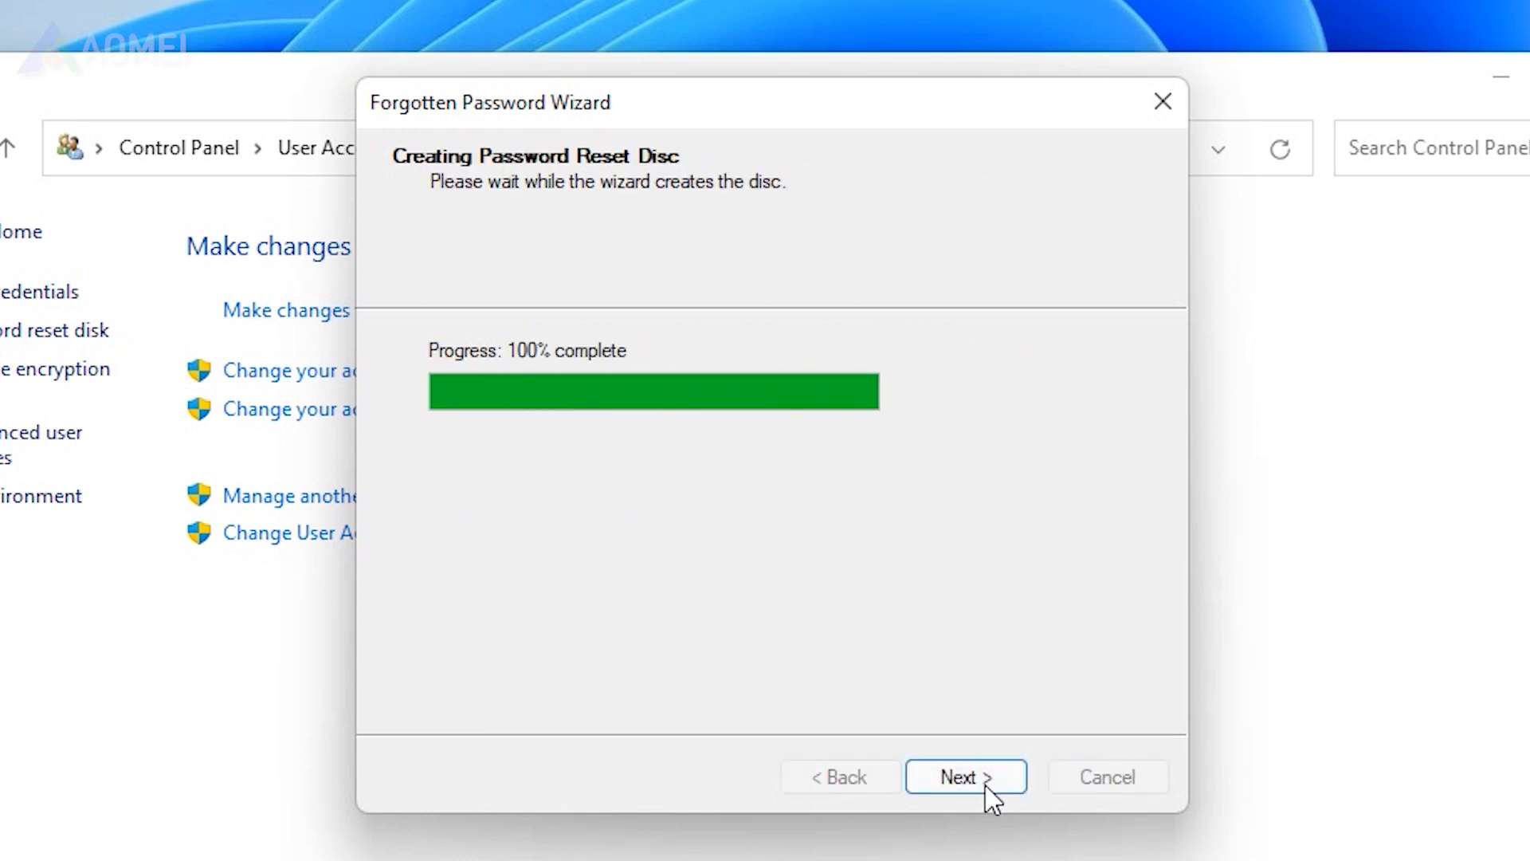
left_click(965, 777)
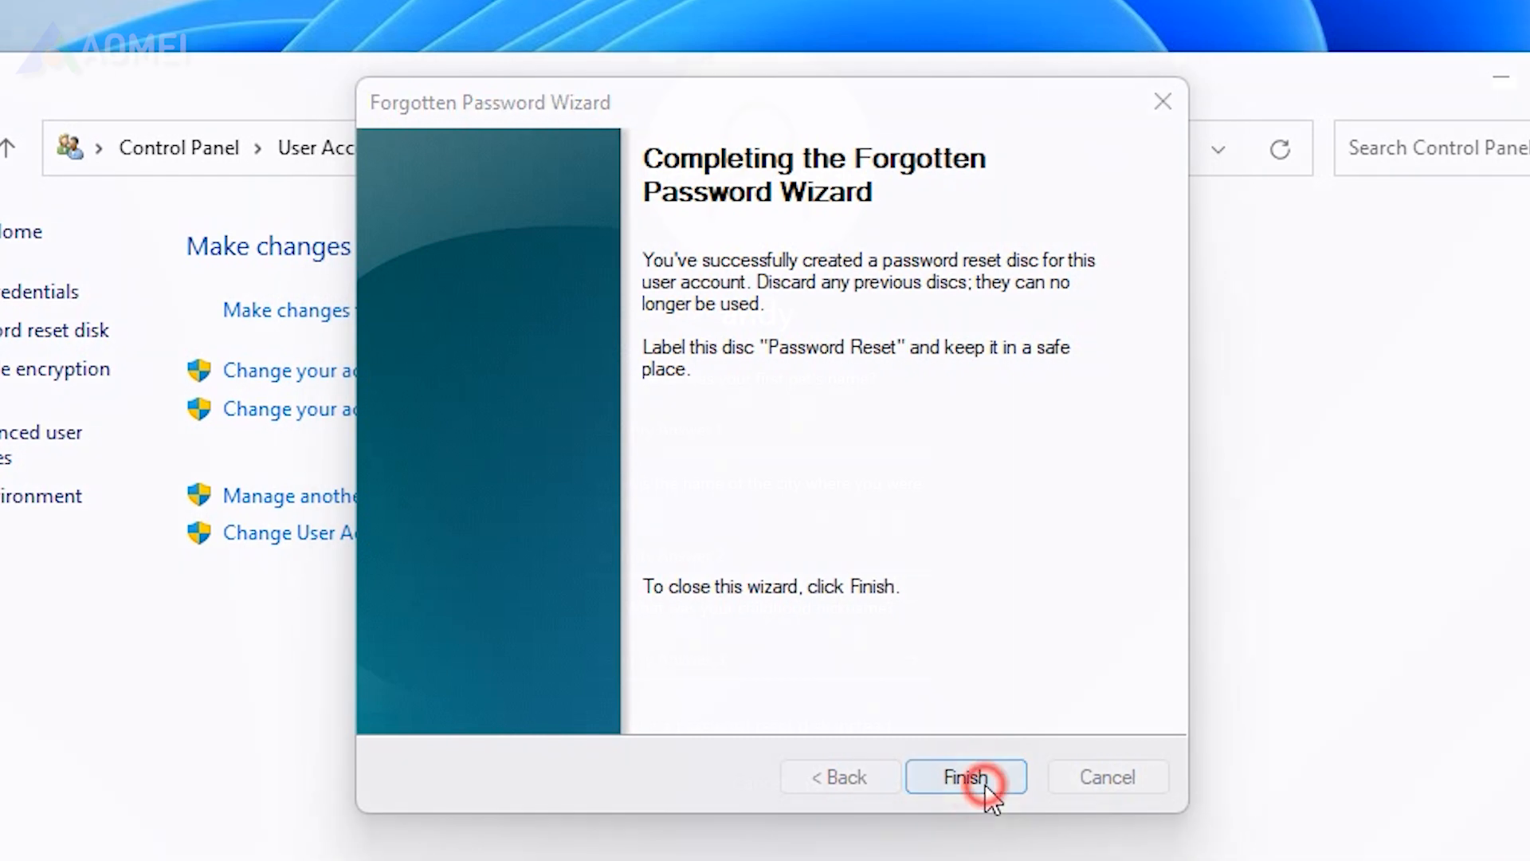
left_click(965, 776)
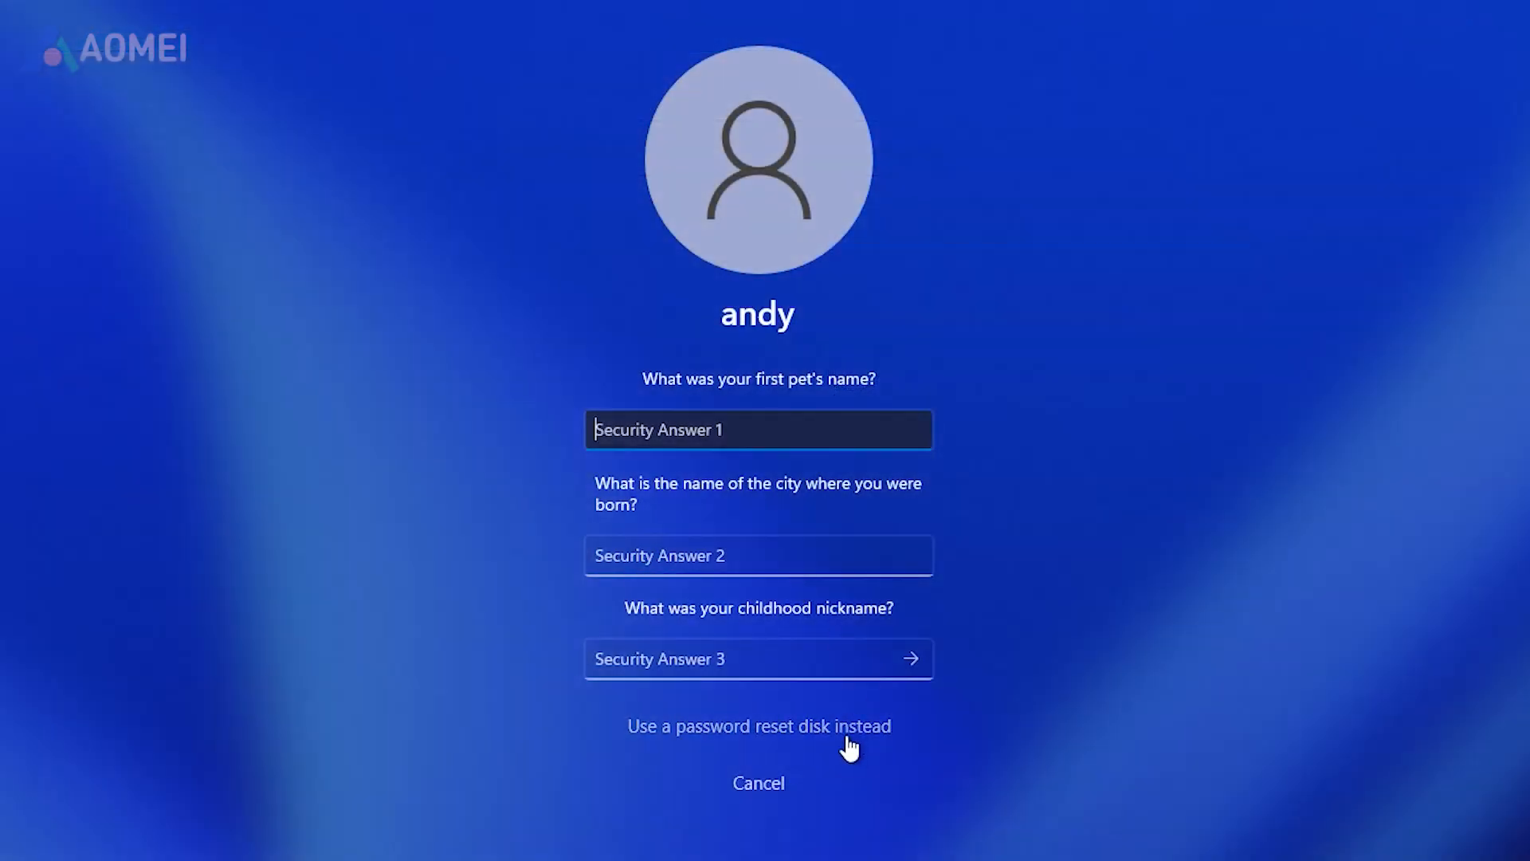
Reset the account password from the ESD-USB (F:) reset disk, with password hint 123.
left_click(758, 725)
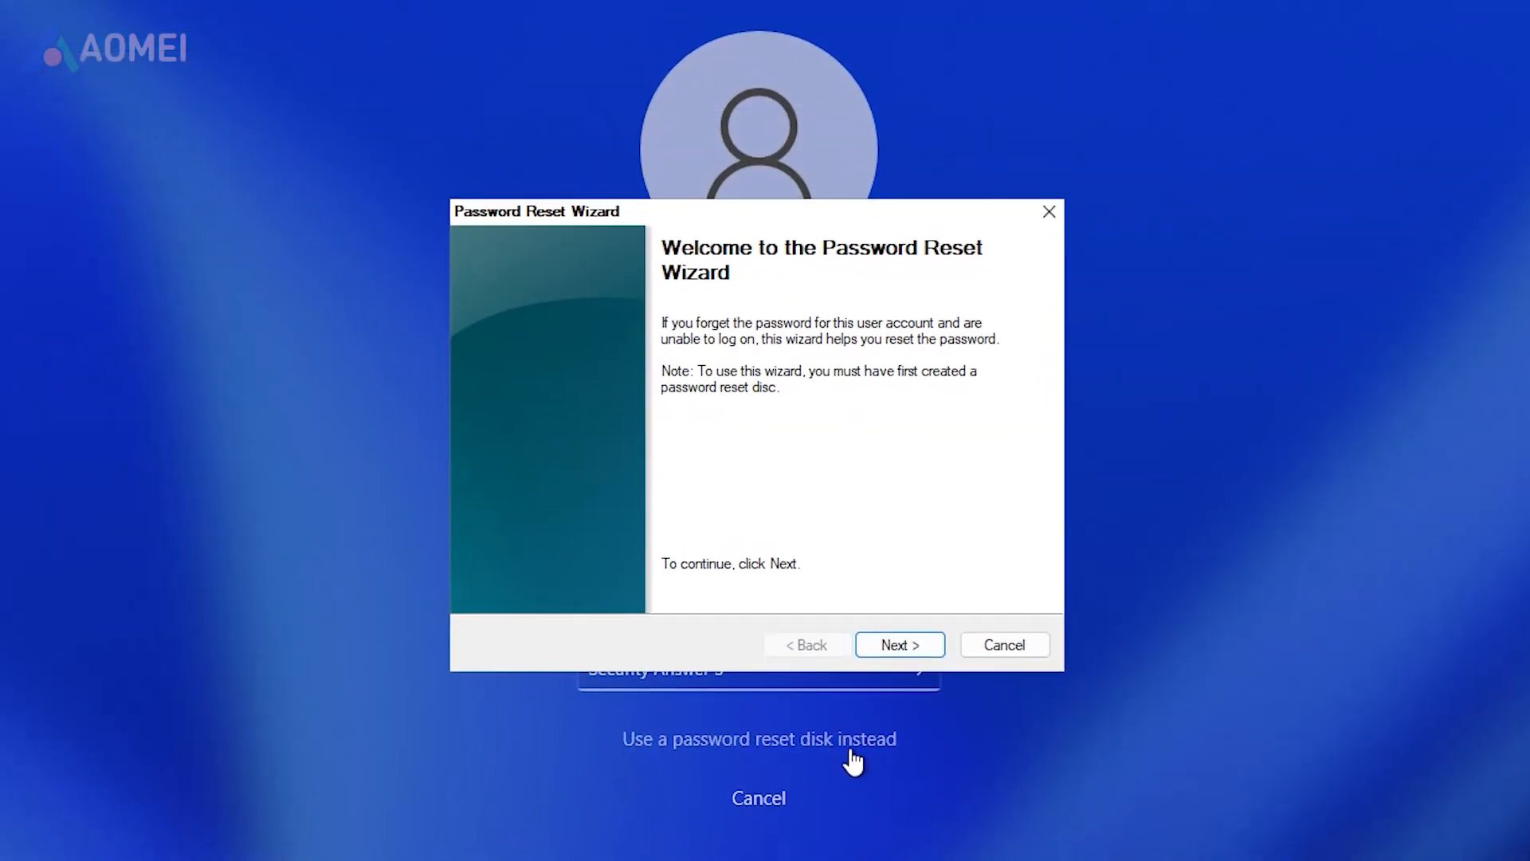
left_click(898, 644)
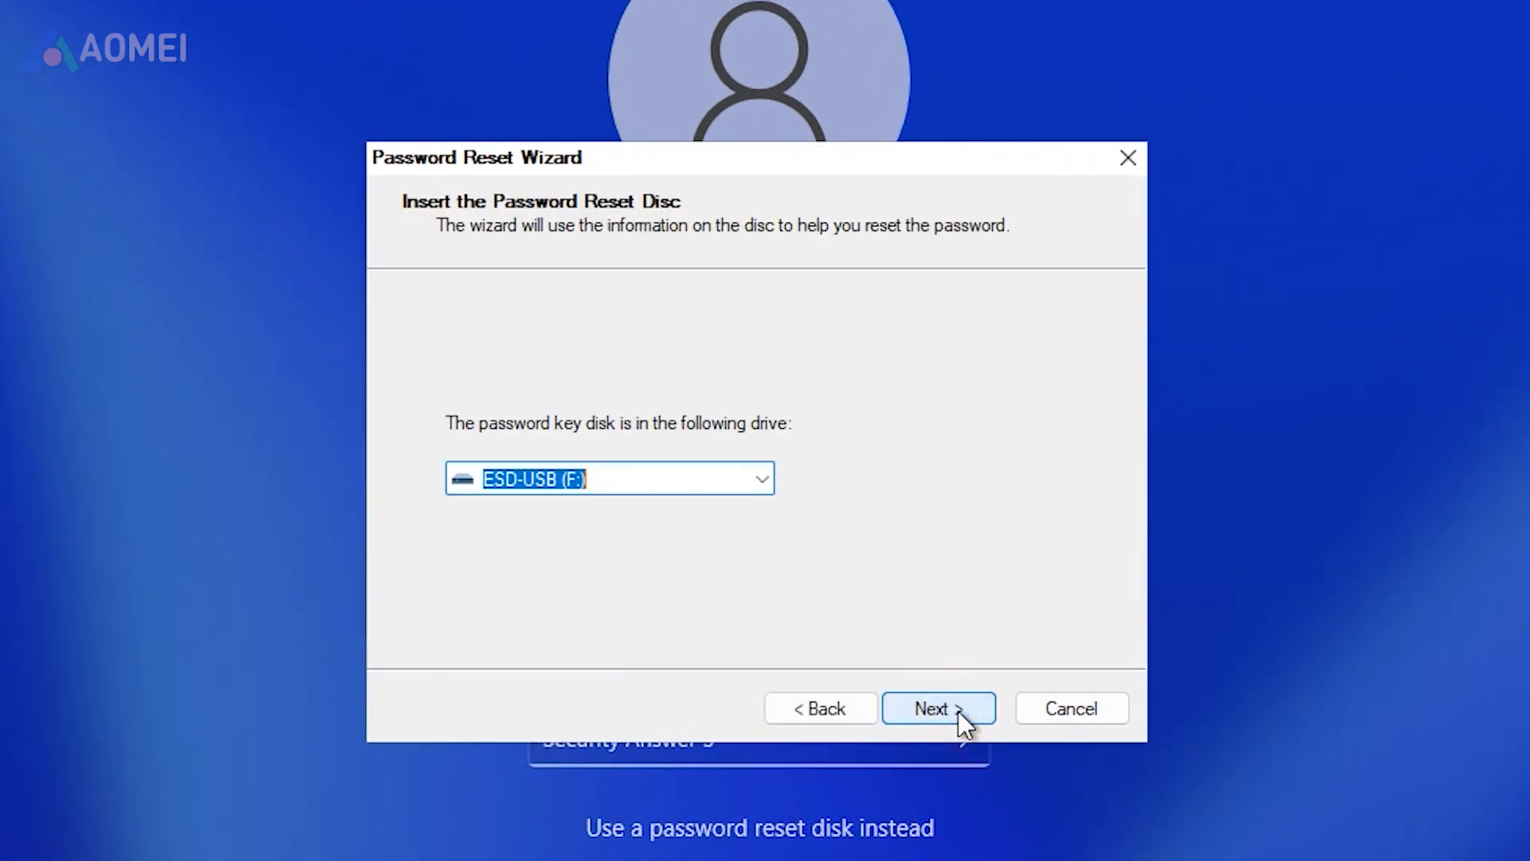
left_click(935, 708)
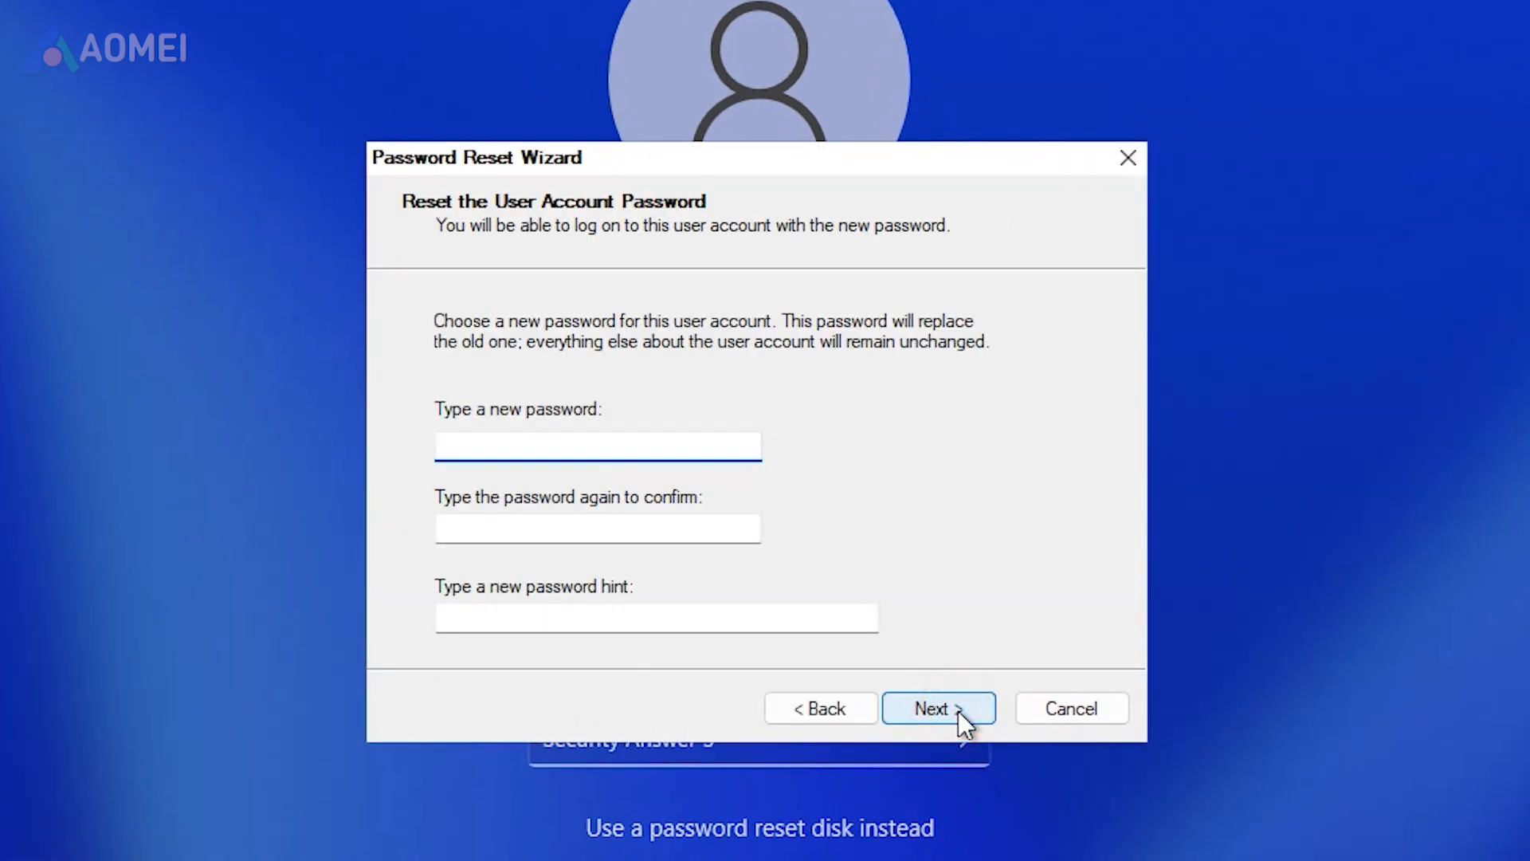
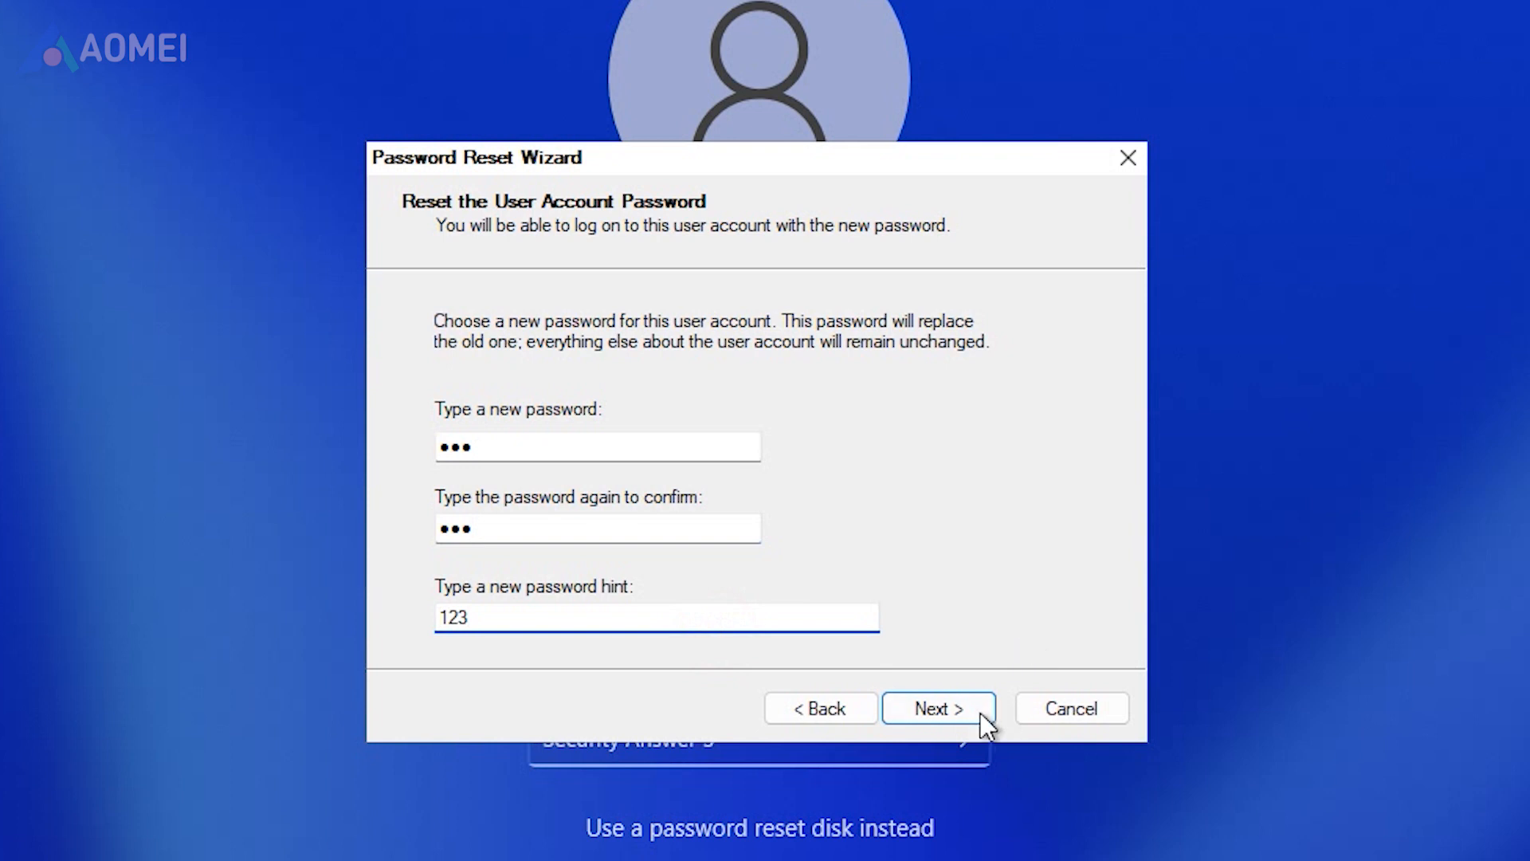
left_click(937, 707)
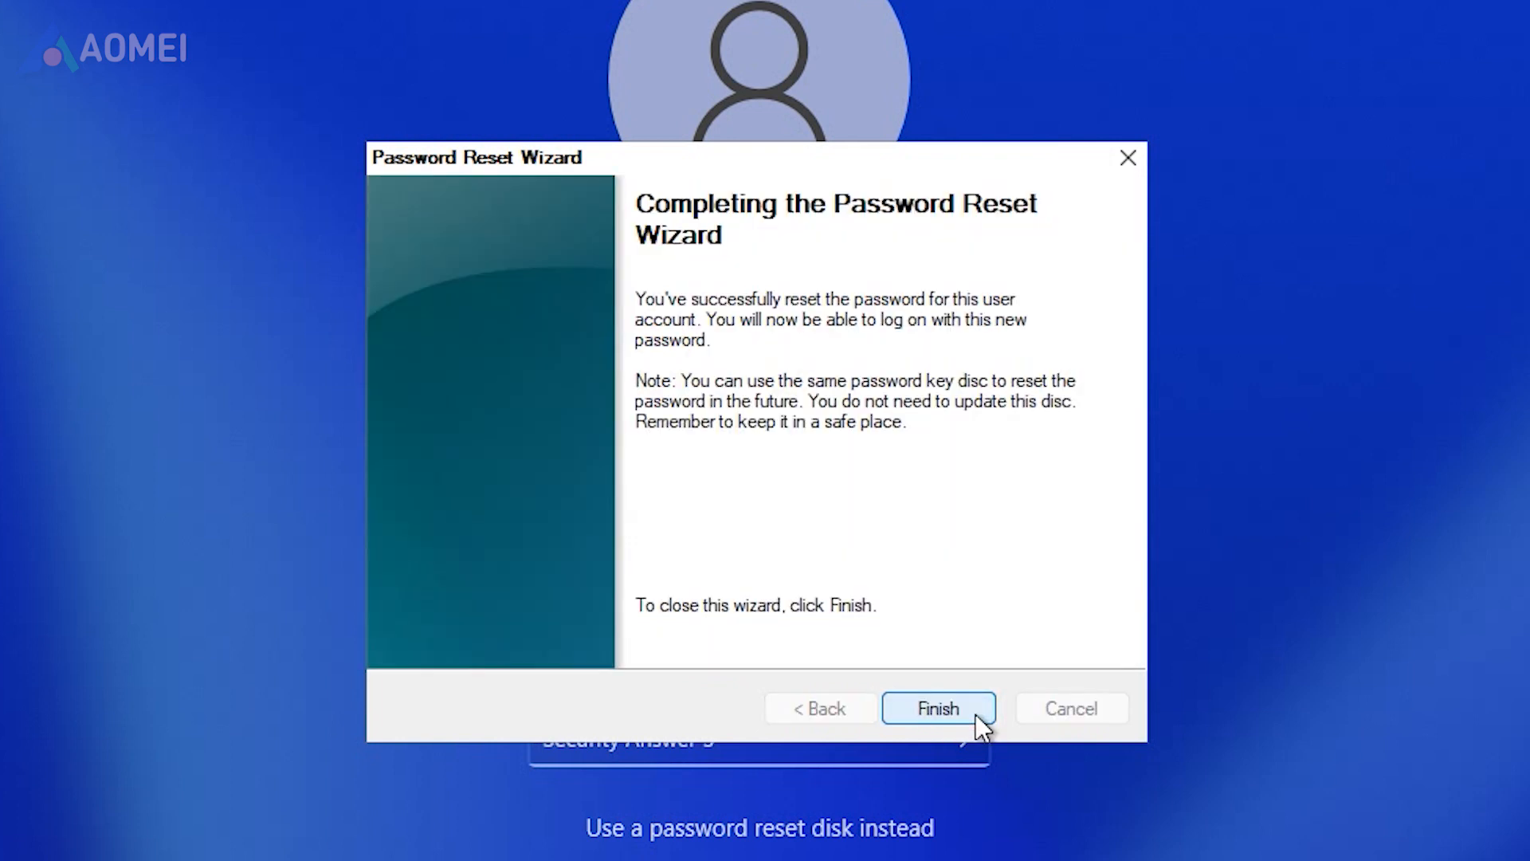
left_click(937, 707)
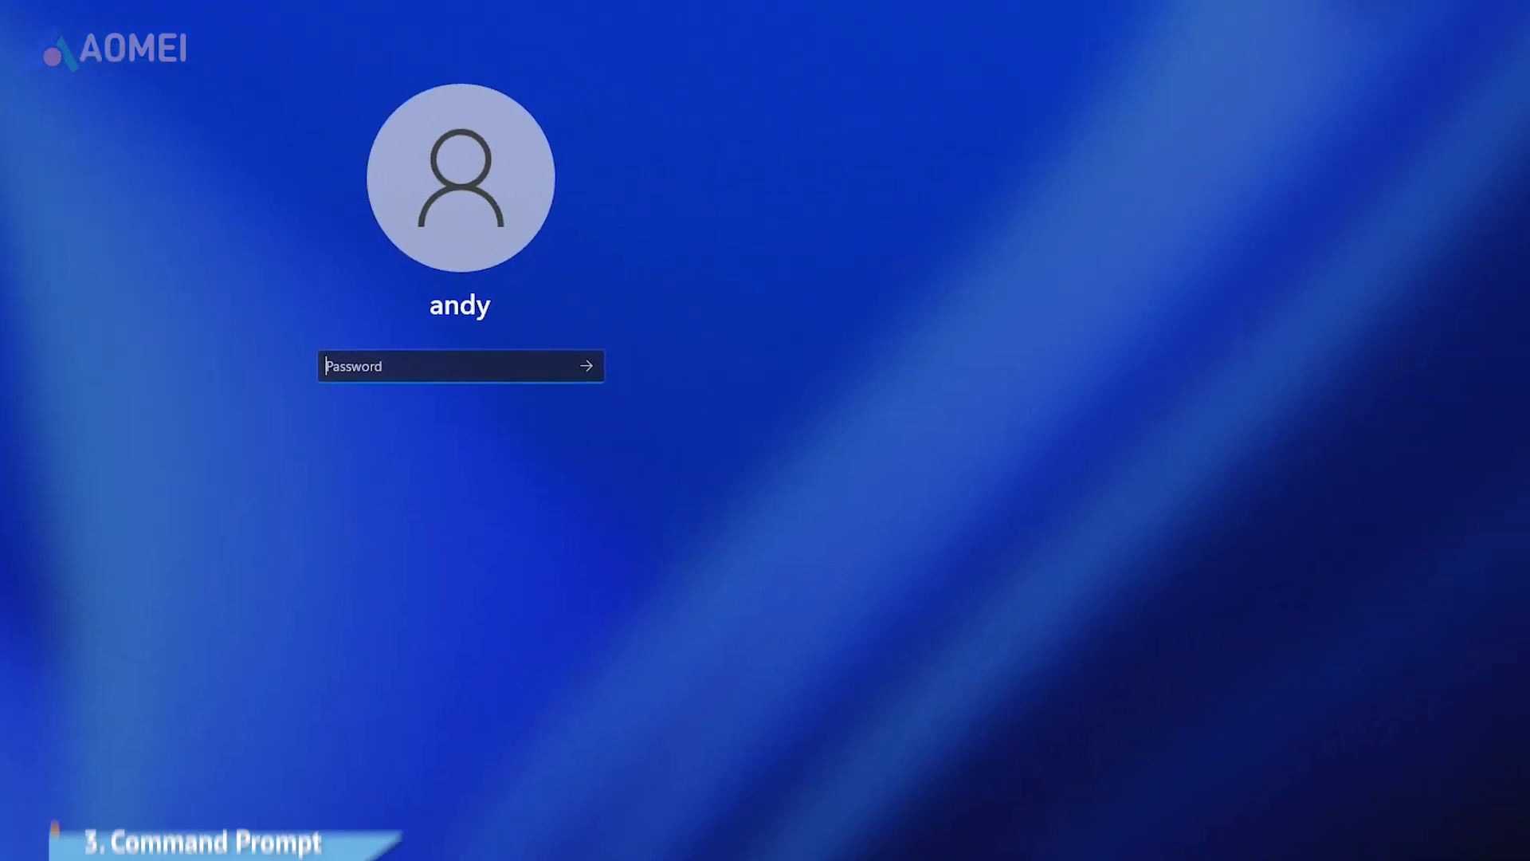
Dismiss the account password prompt, leaving the empty sign-in background.
left_click(1421, 803)
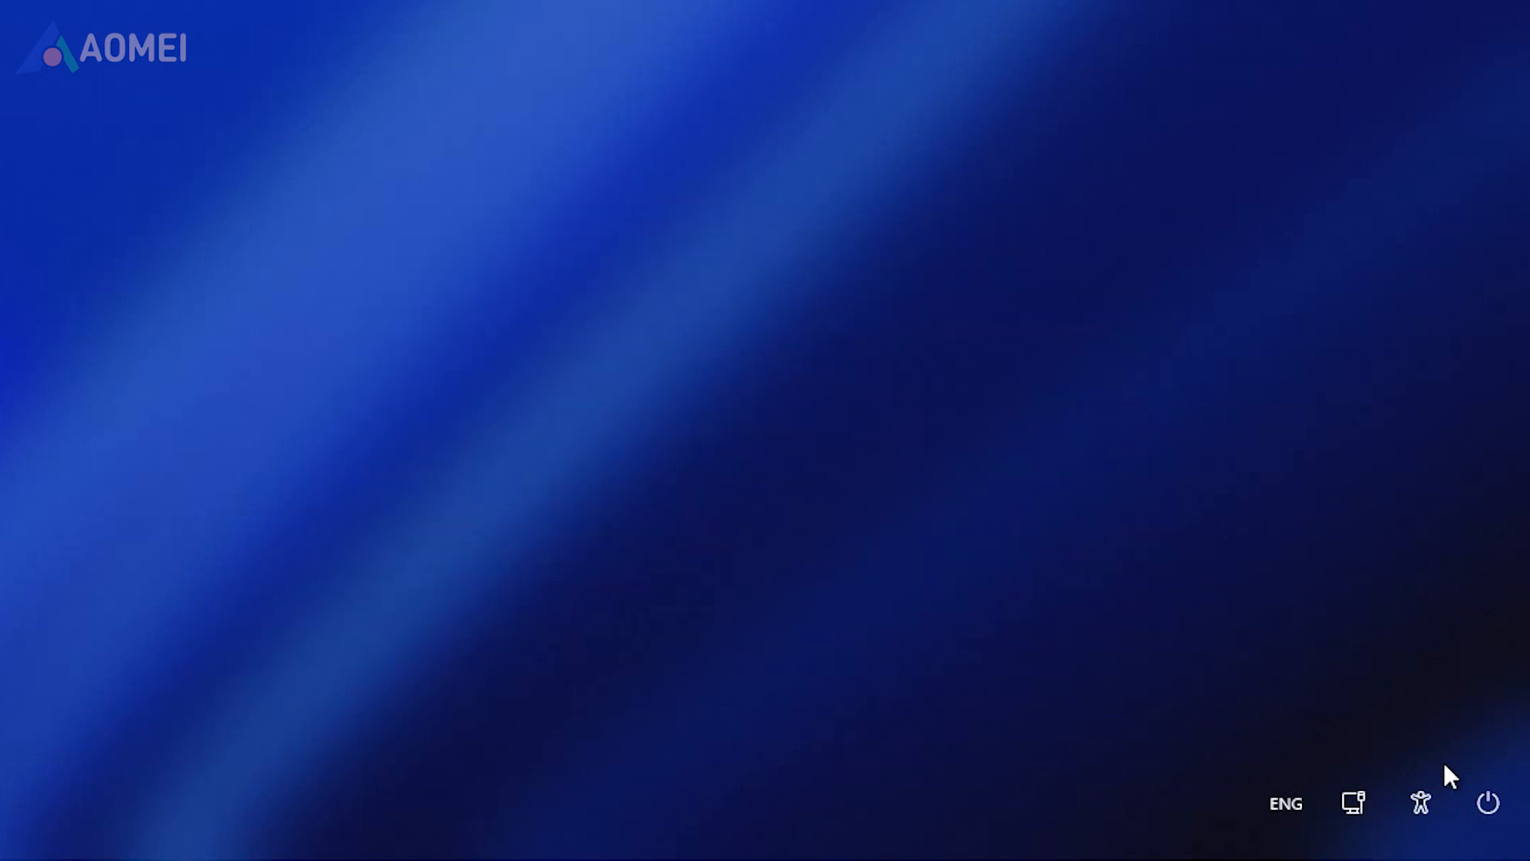
Restart into recovery and open Command Prompt under Troubleshoot > Advanced options.
left_click(1486, 803)
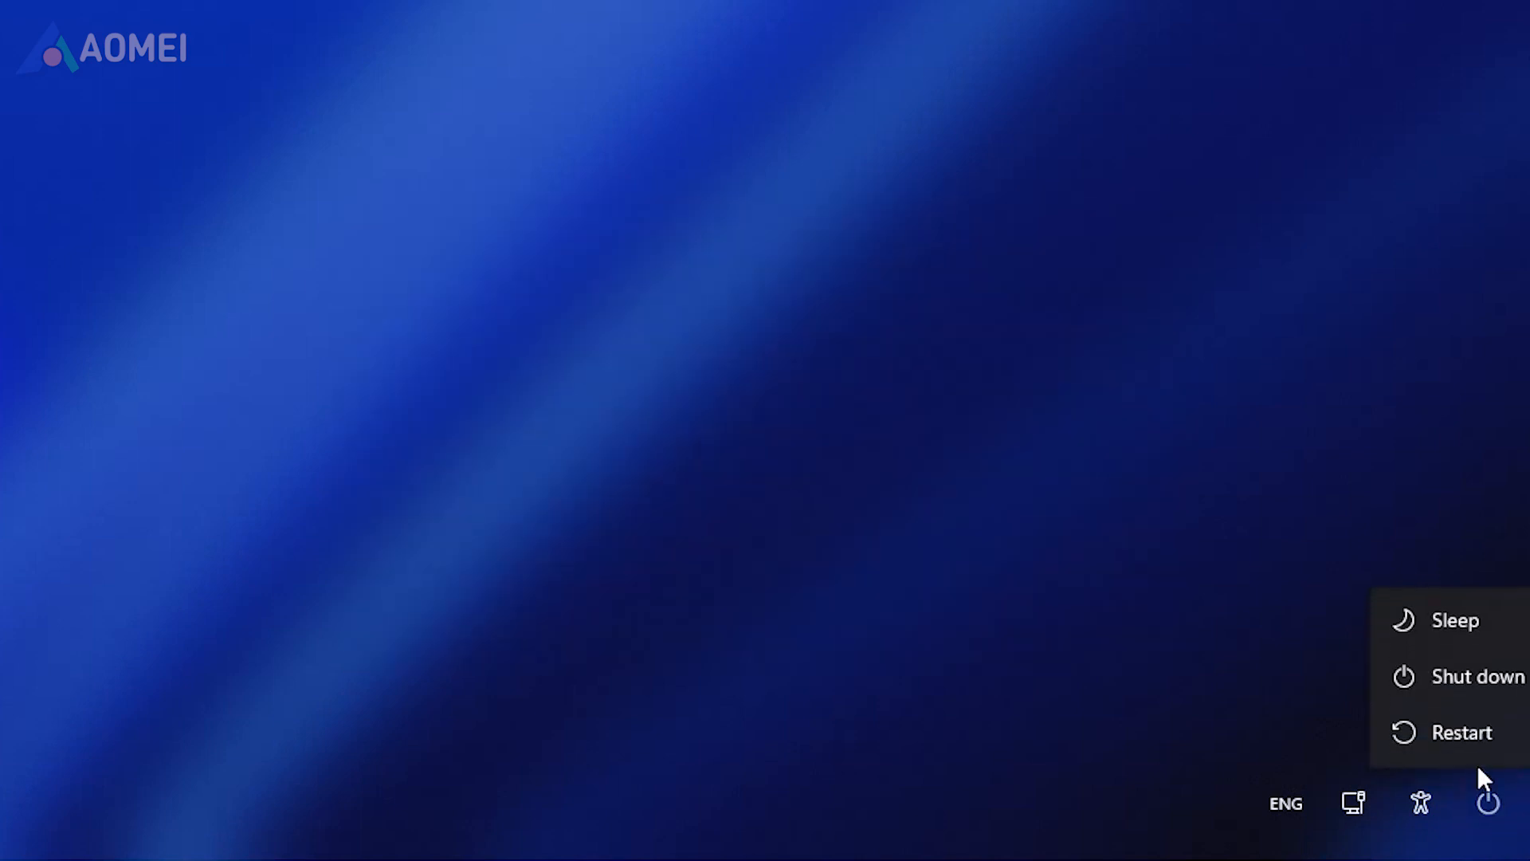
left_click(1461, 732)
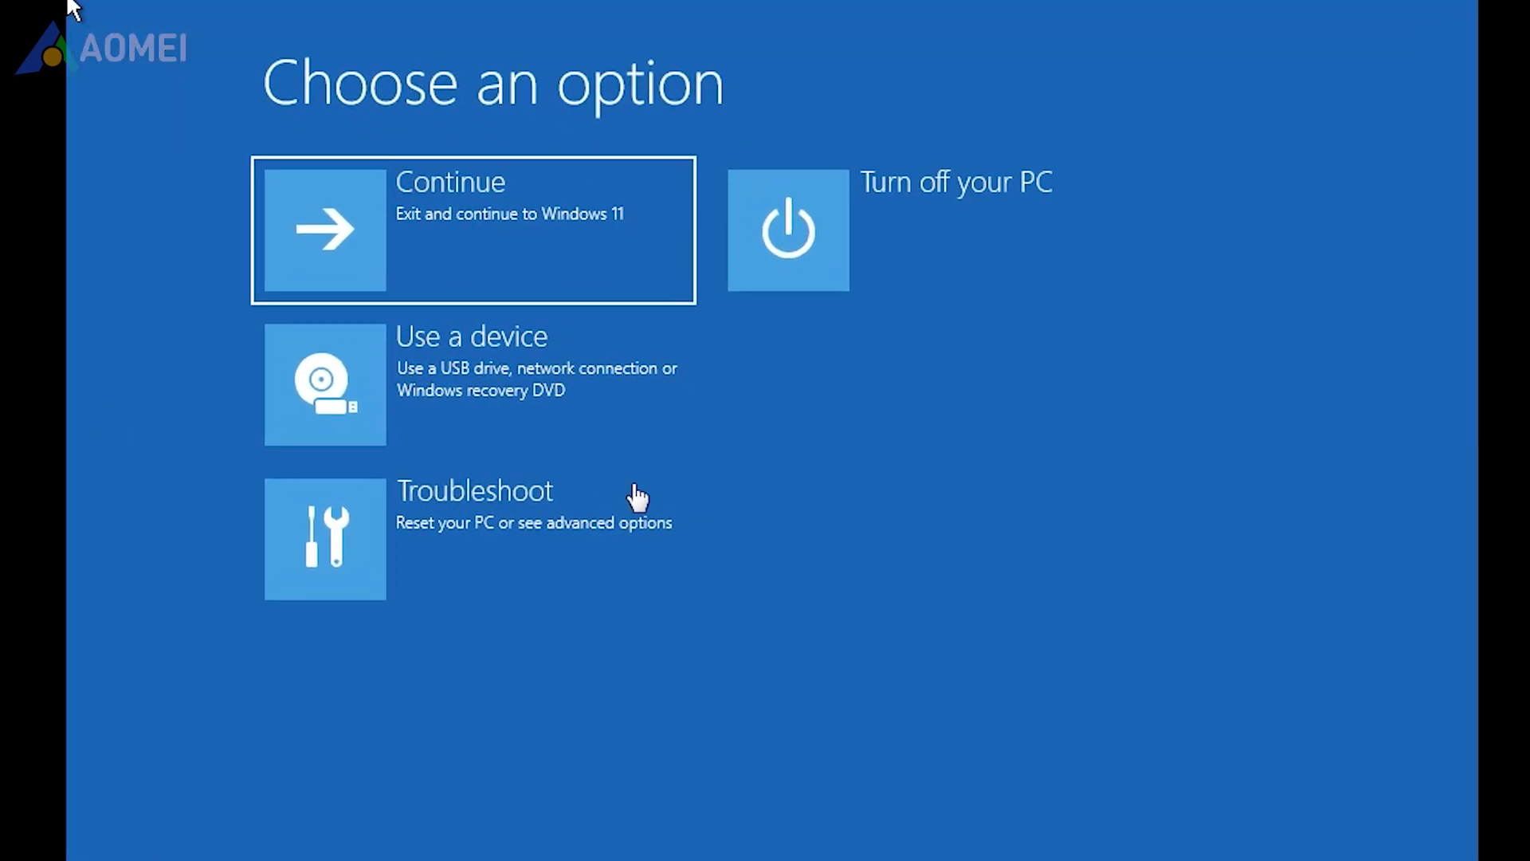
left_click(473, 538)
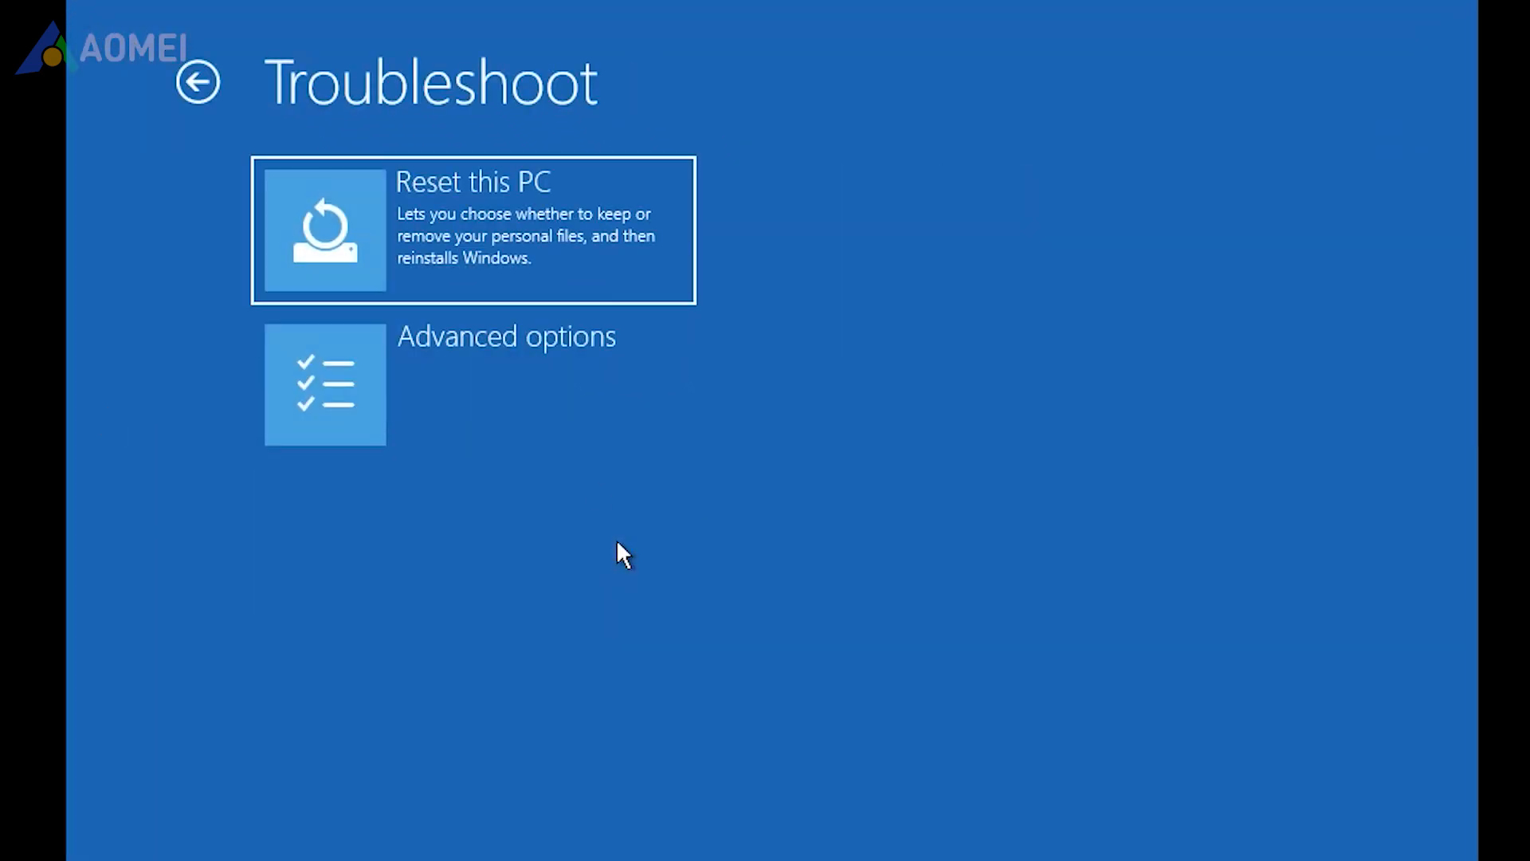
left_click(325, 383)
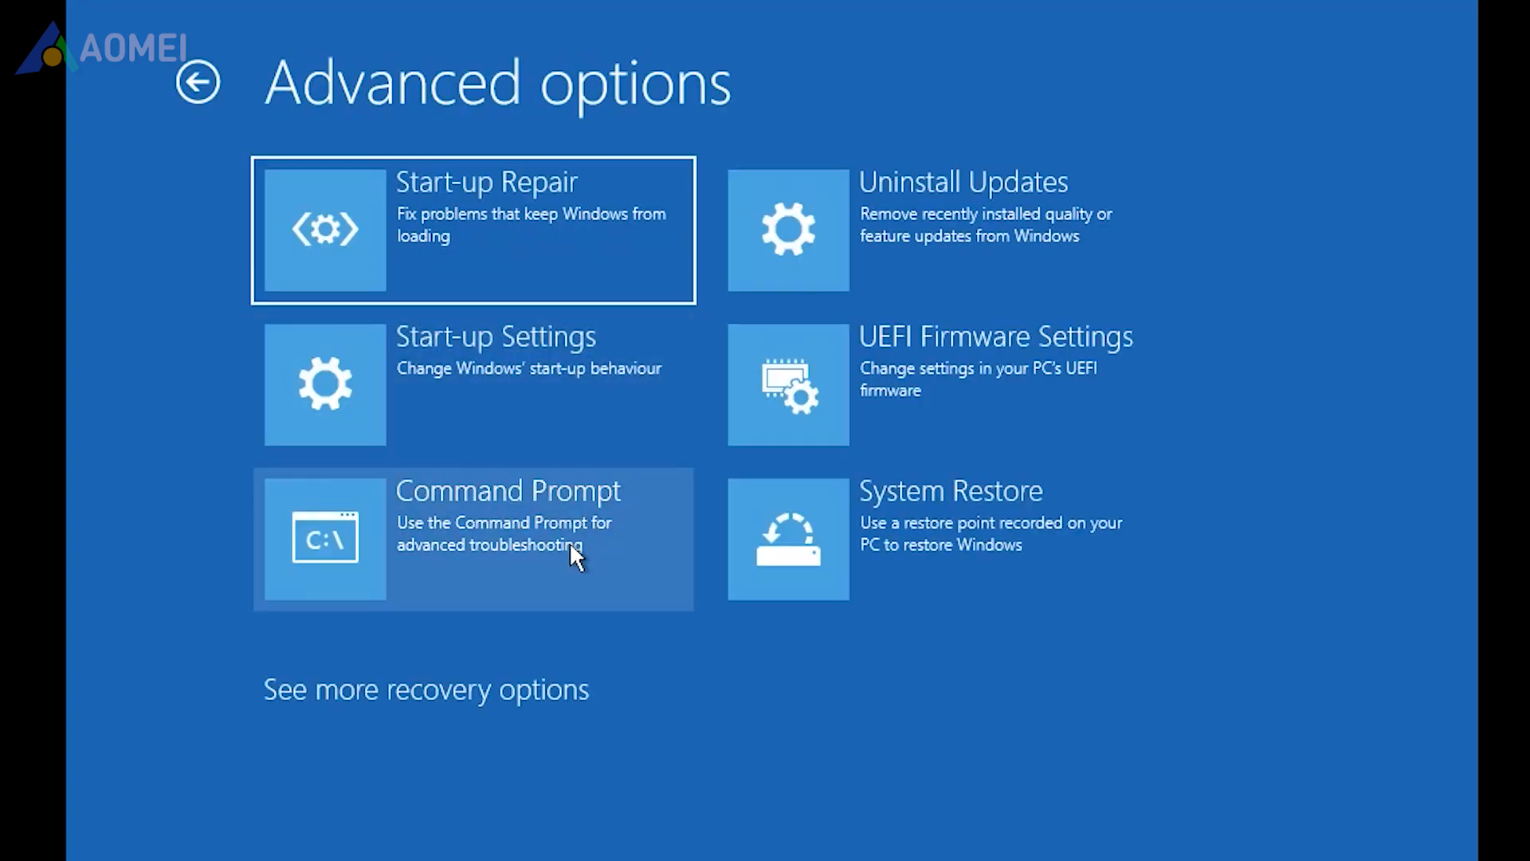
left_click(473, 538)
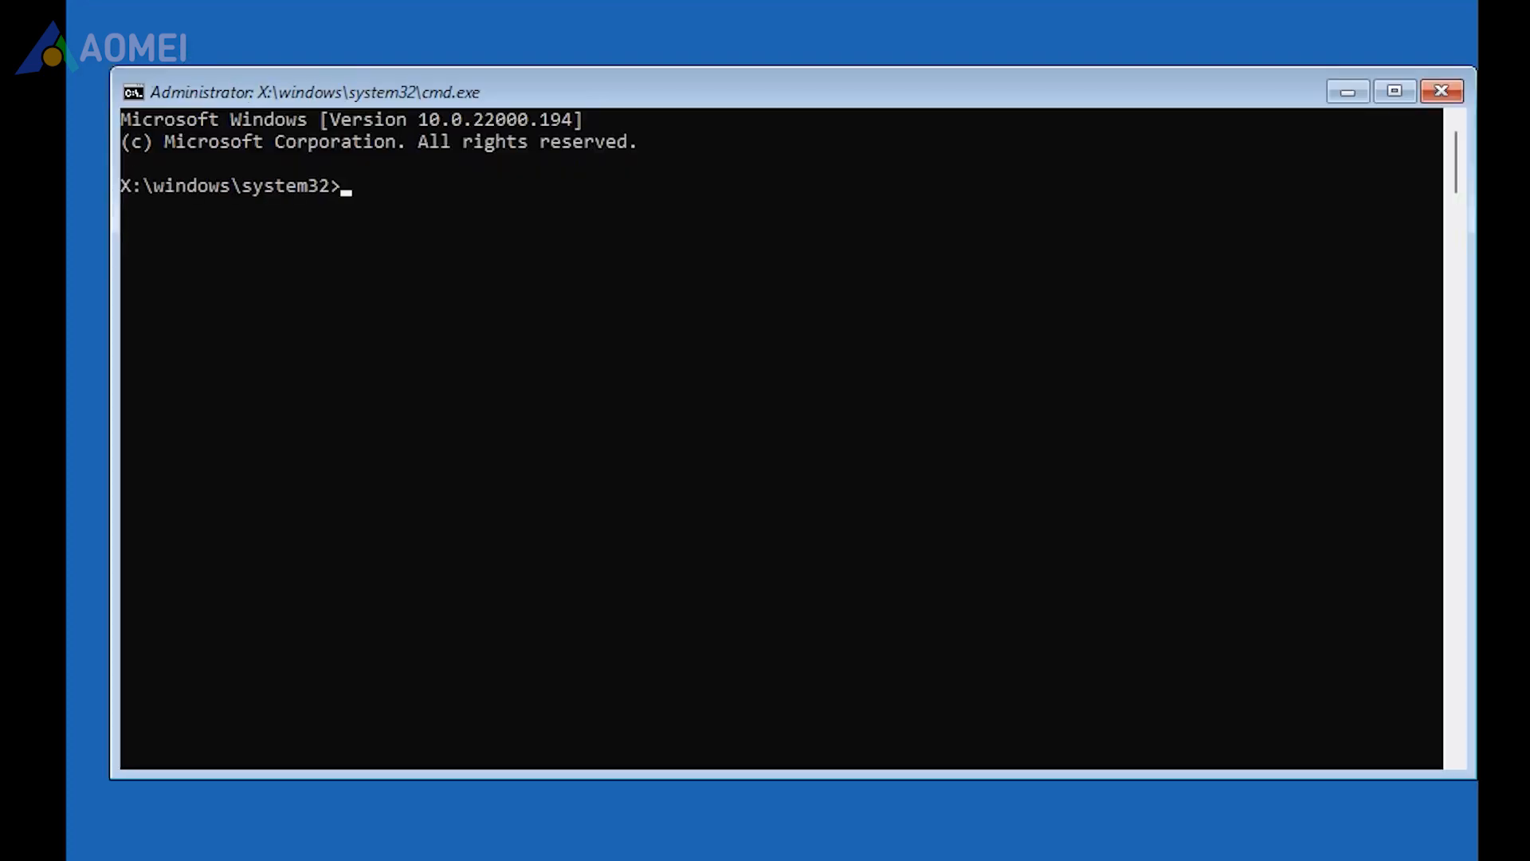
Navigate Command Prompt to the D:\Windows\System32 folder.
type("d:")
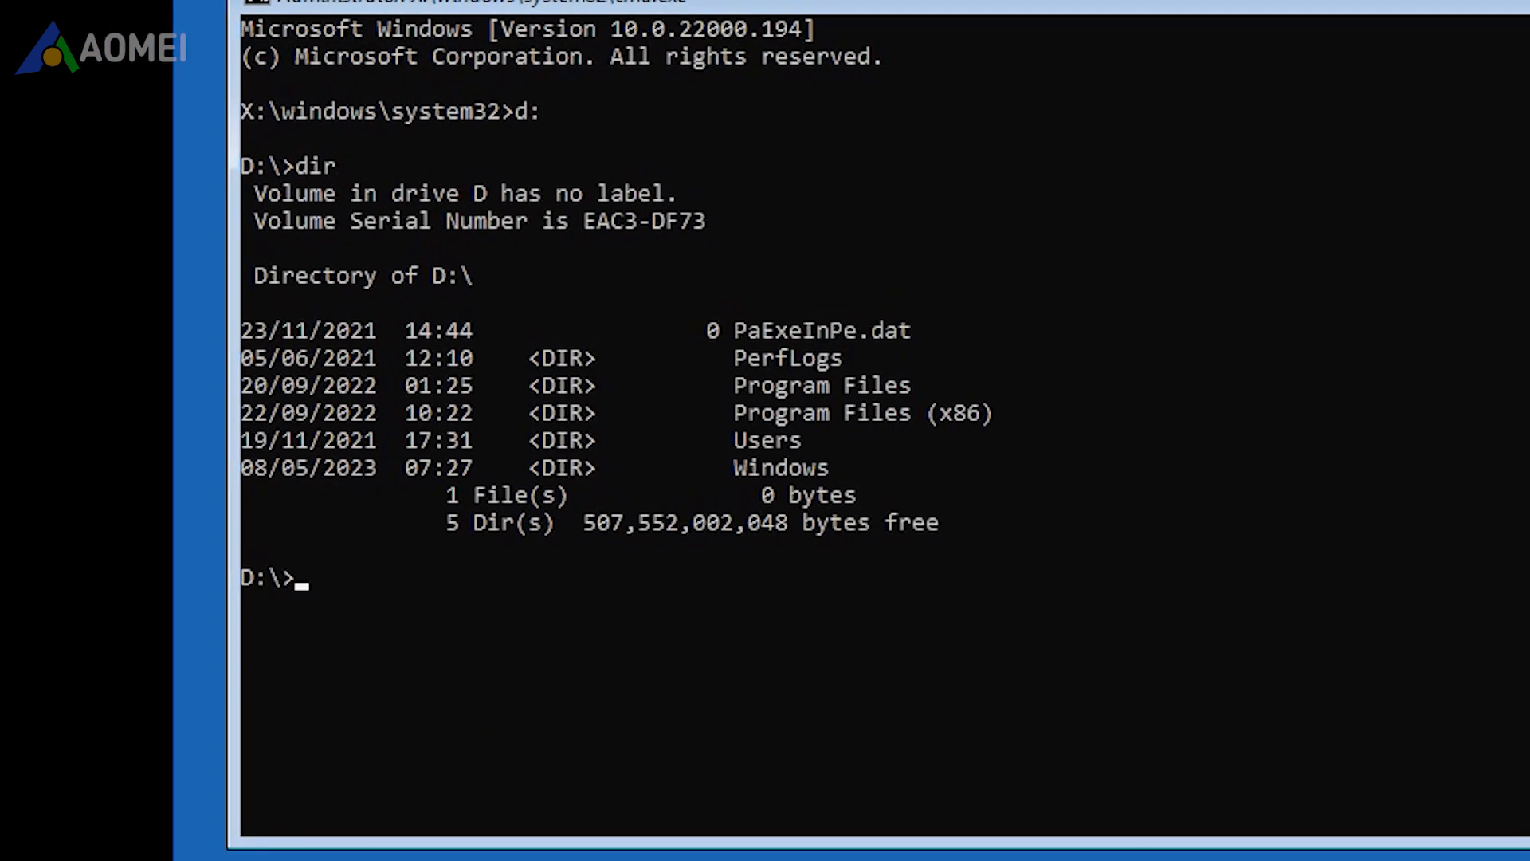
mouse_move(761, 471)
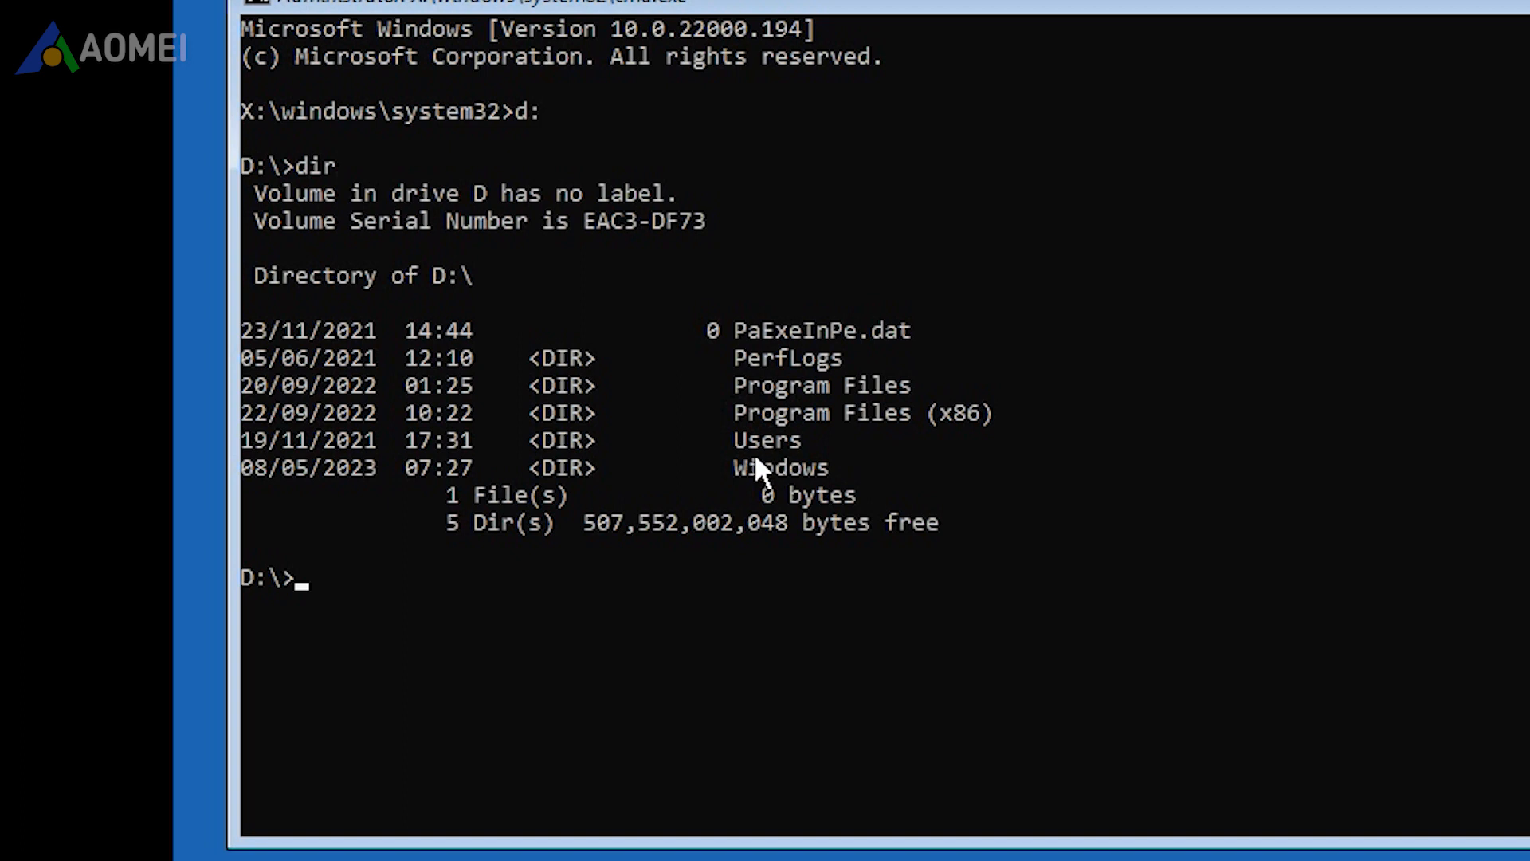
type("cd")
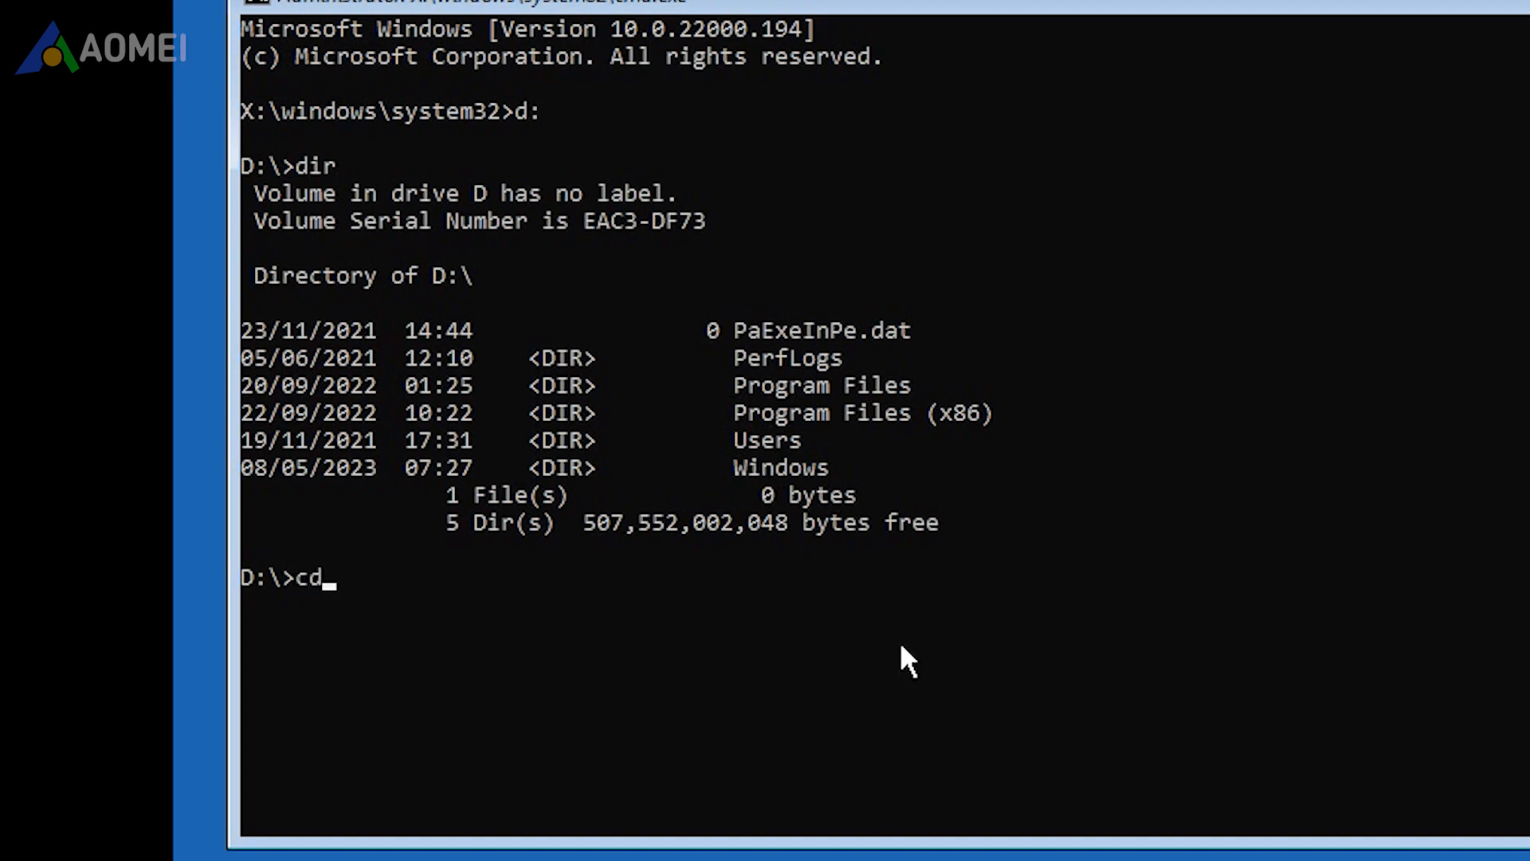
type("windows")
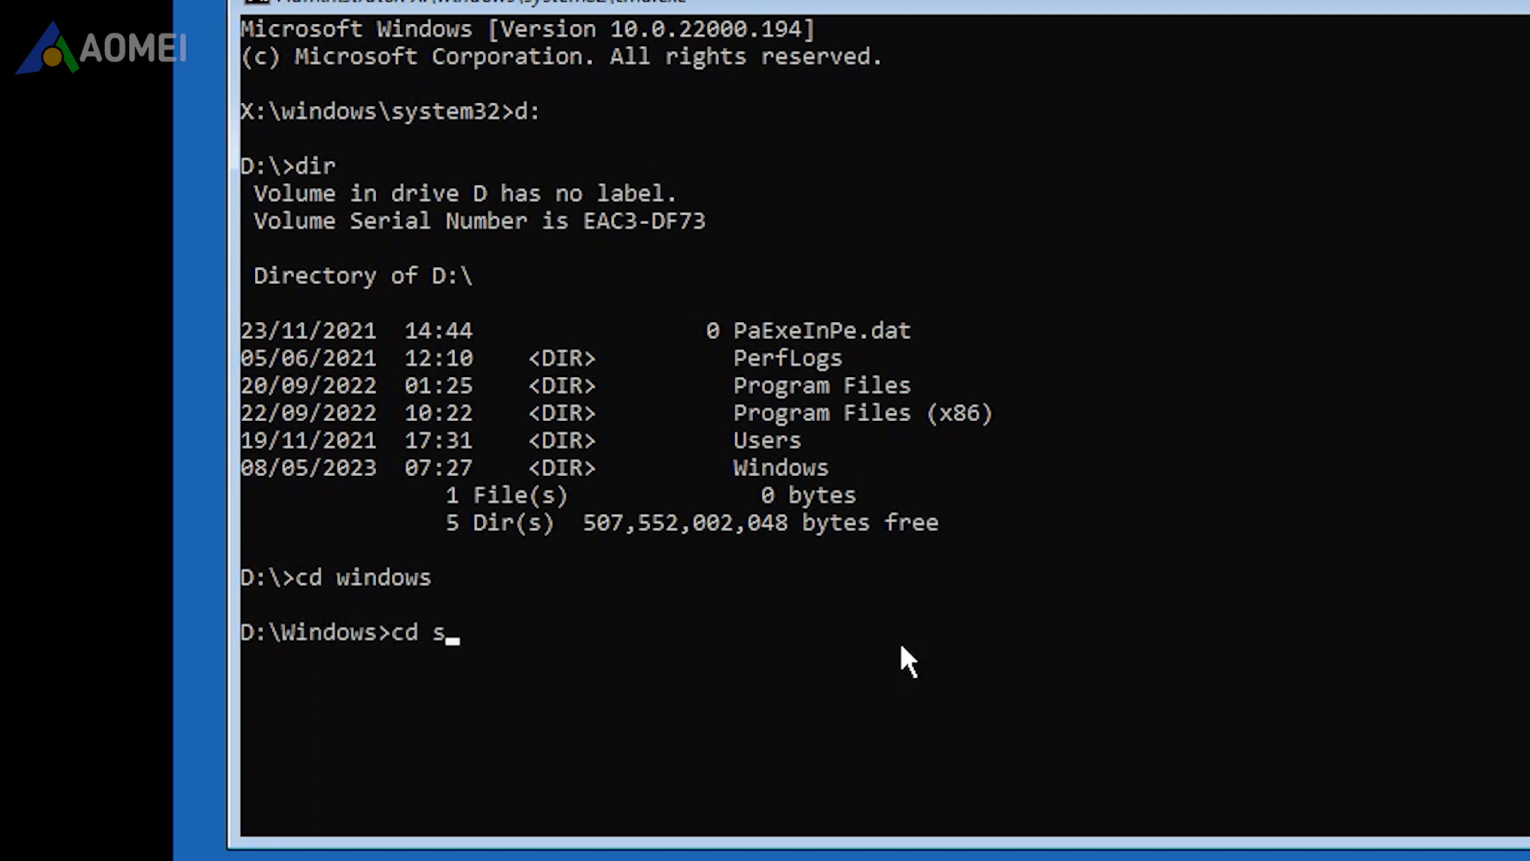
type("ystem32")
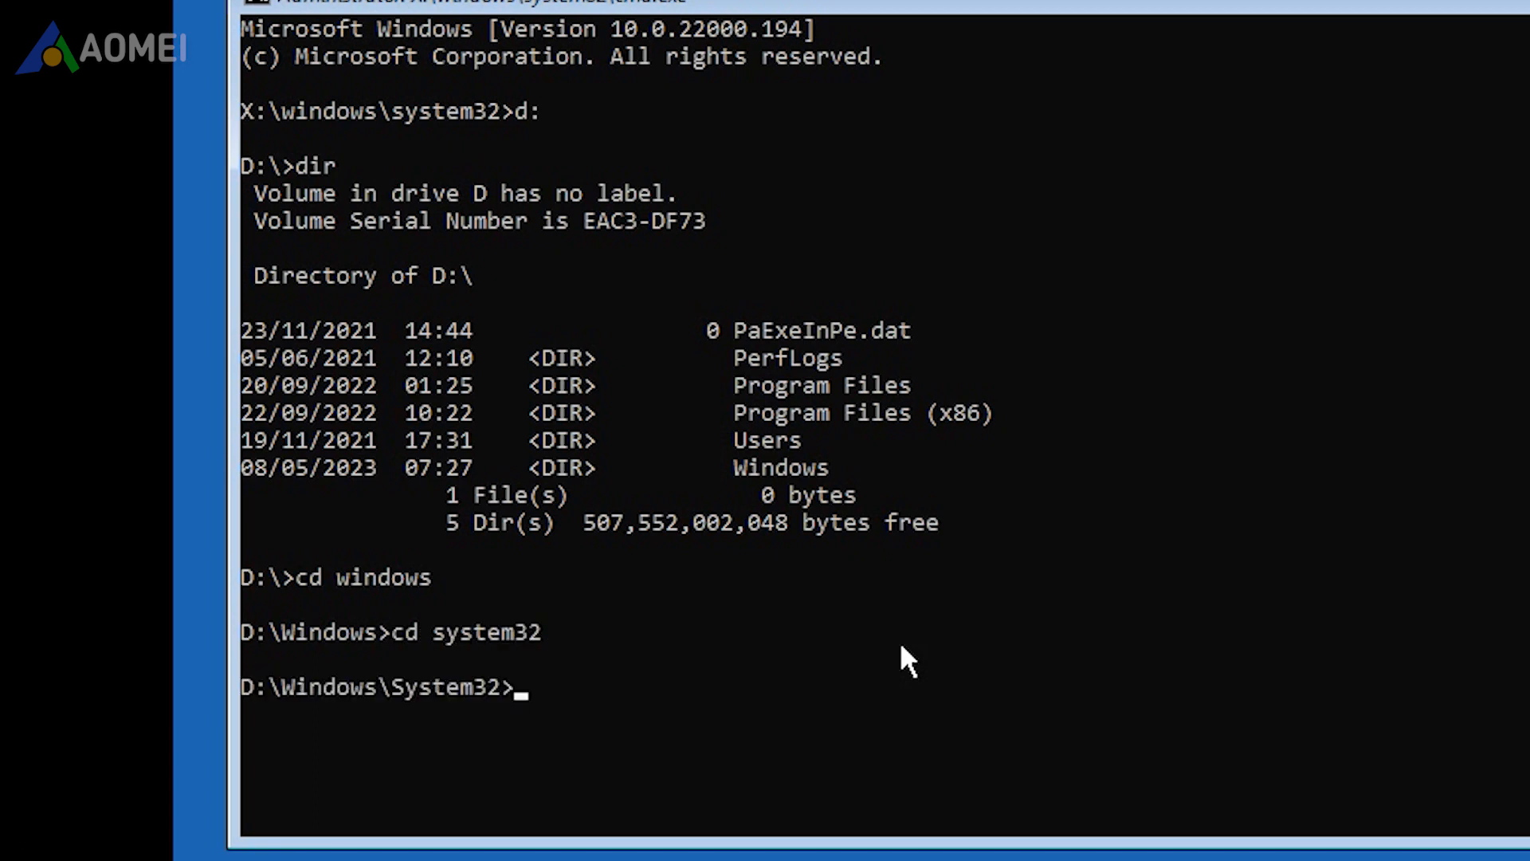
Rename utilman.exe to utilman1.exe and cmd.exe to utilman.exe.
type("rename uti")
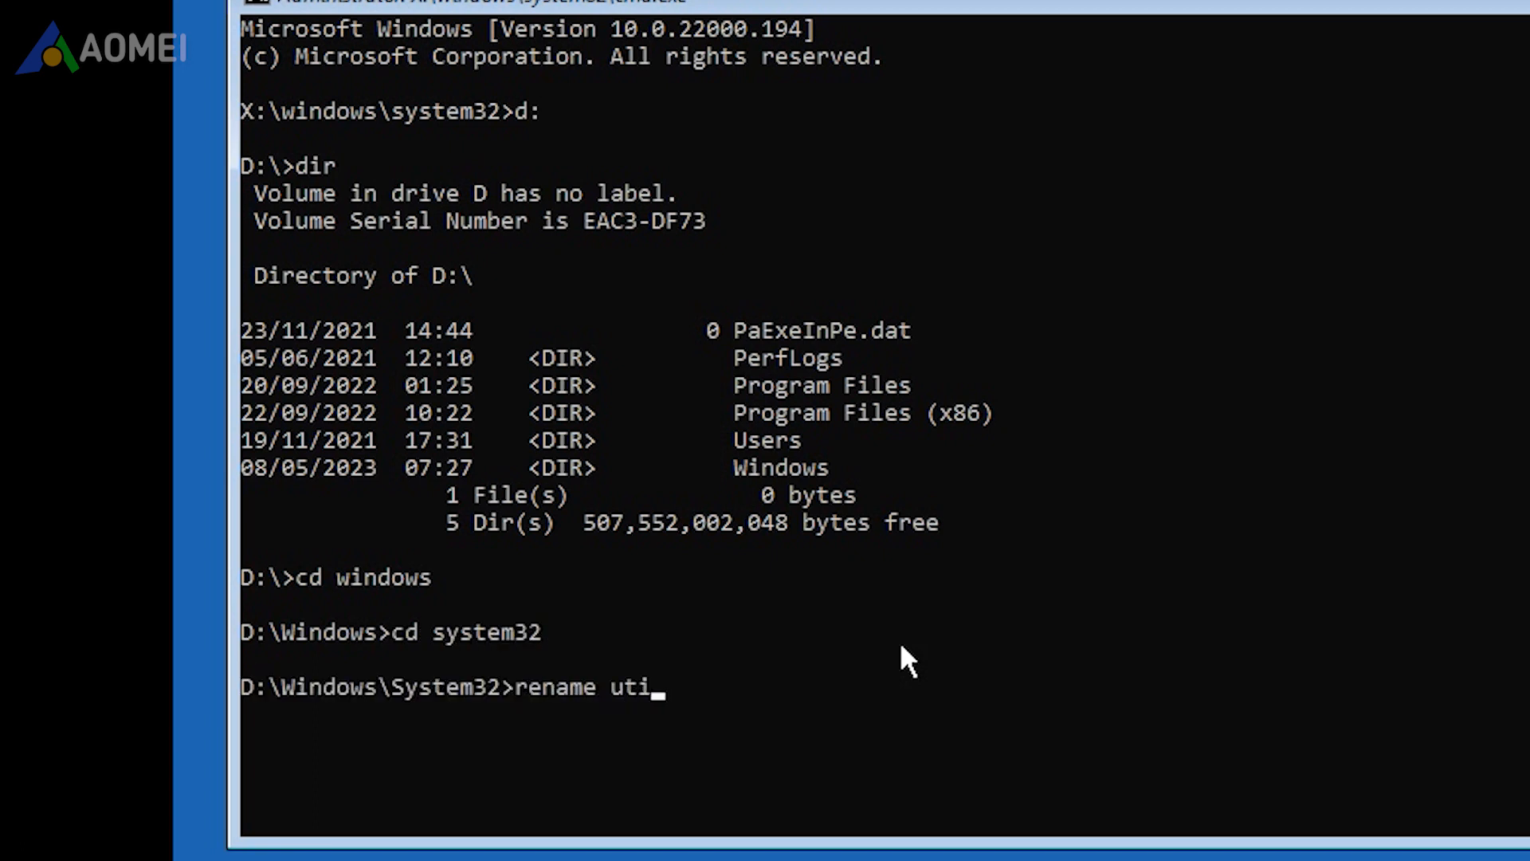
type("lman.exe utilman1.exe")
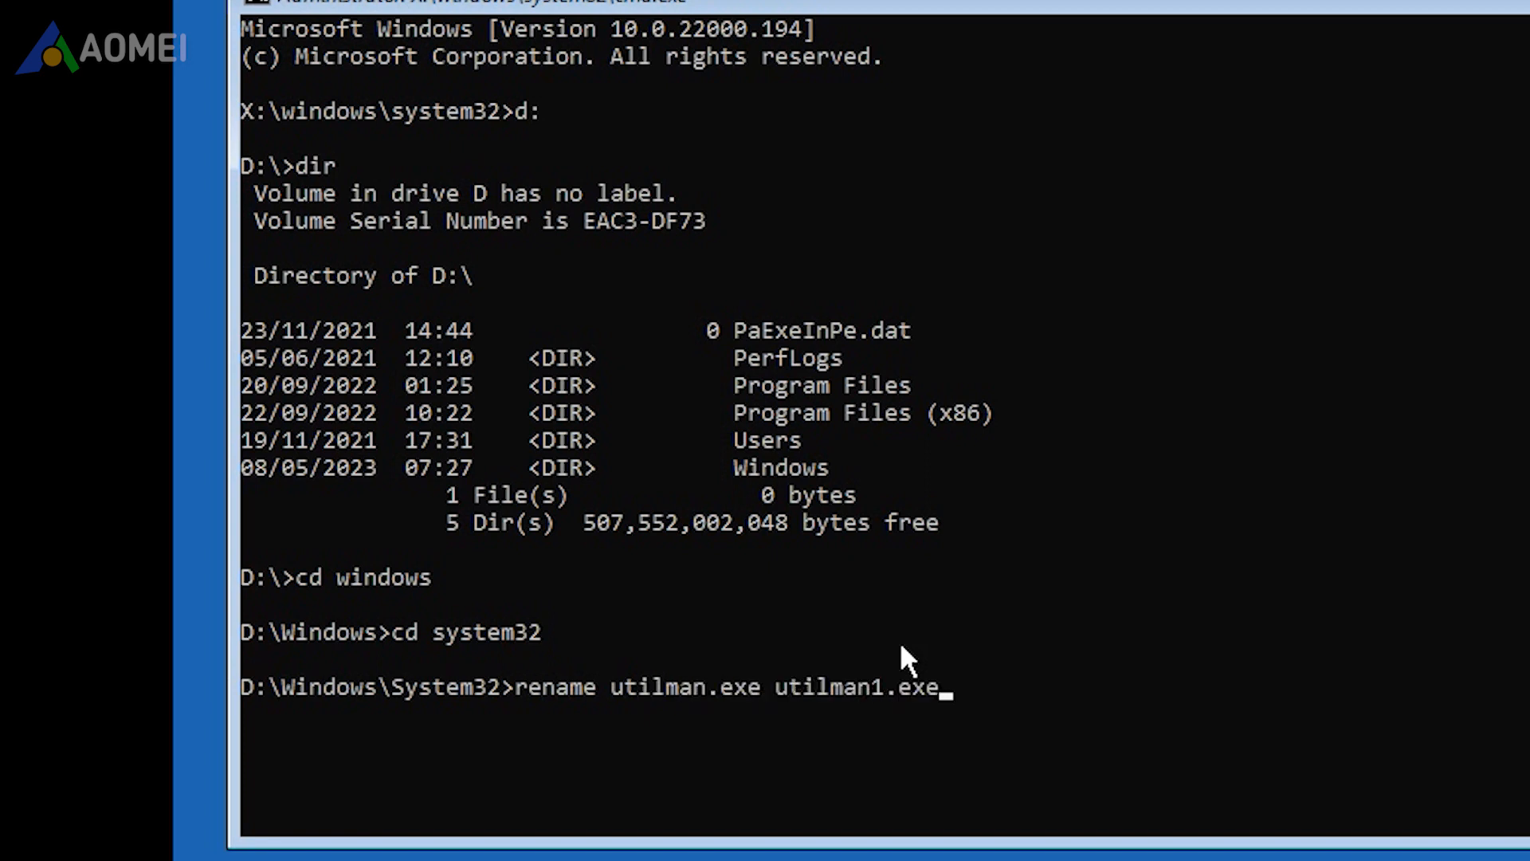
type("rename cmd.exe")
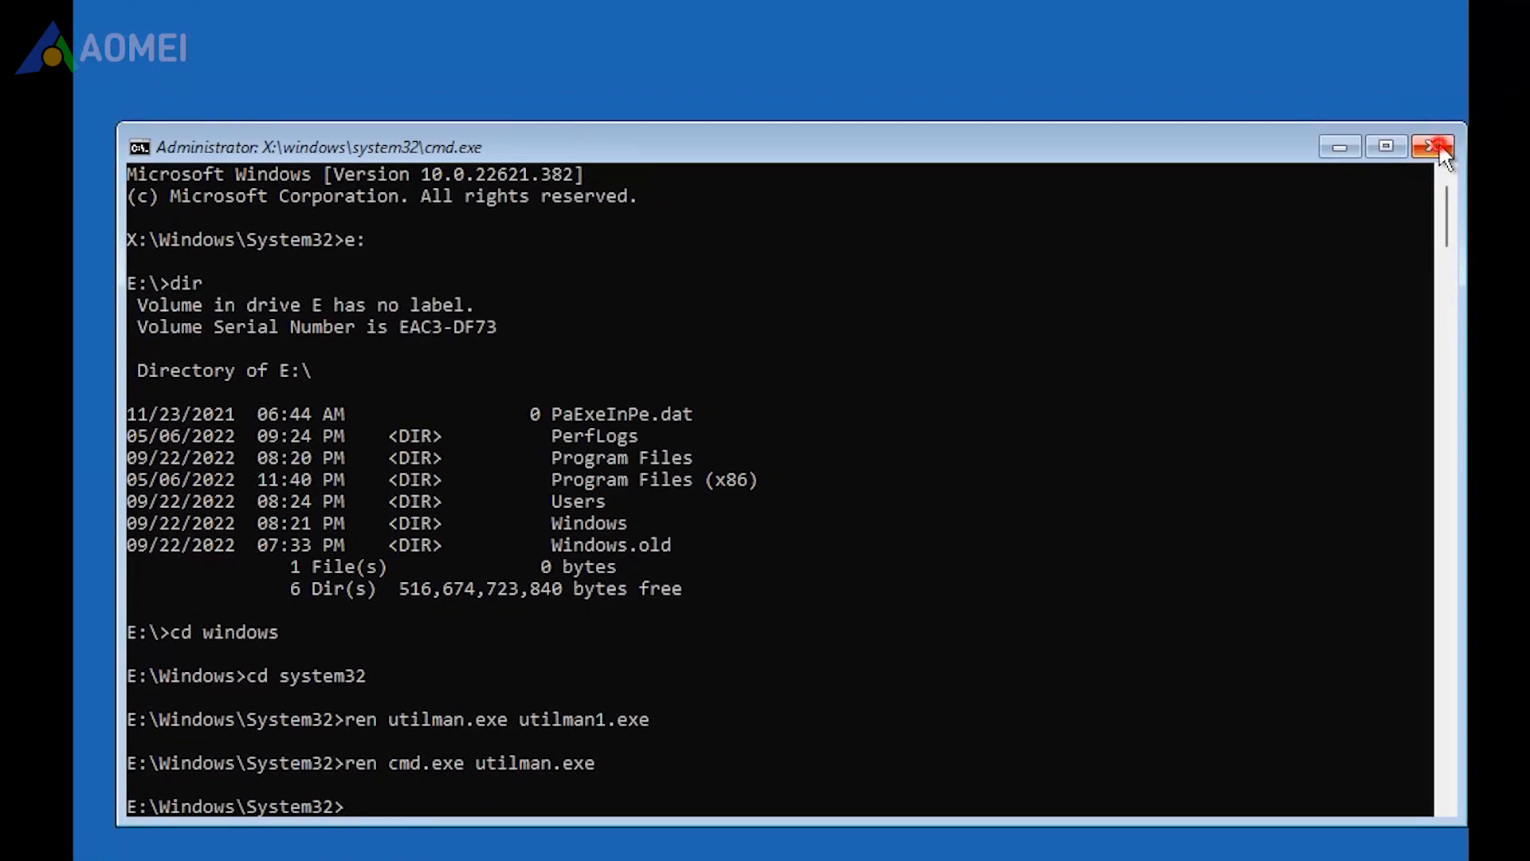
Close the recovery Command Prompt window.
left_click(1434, 147)
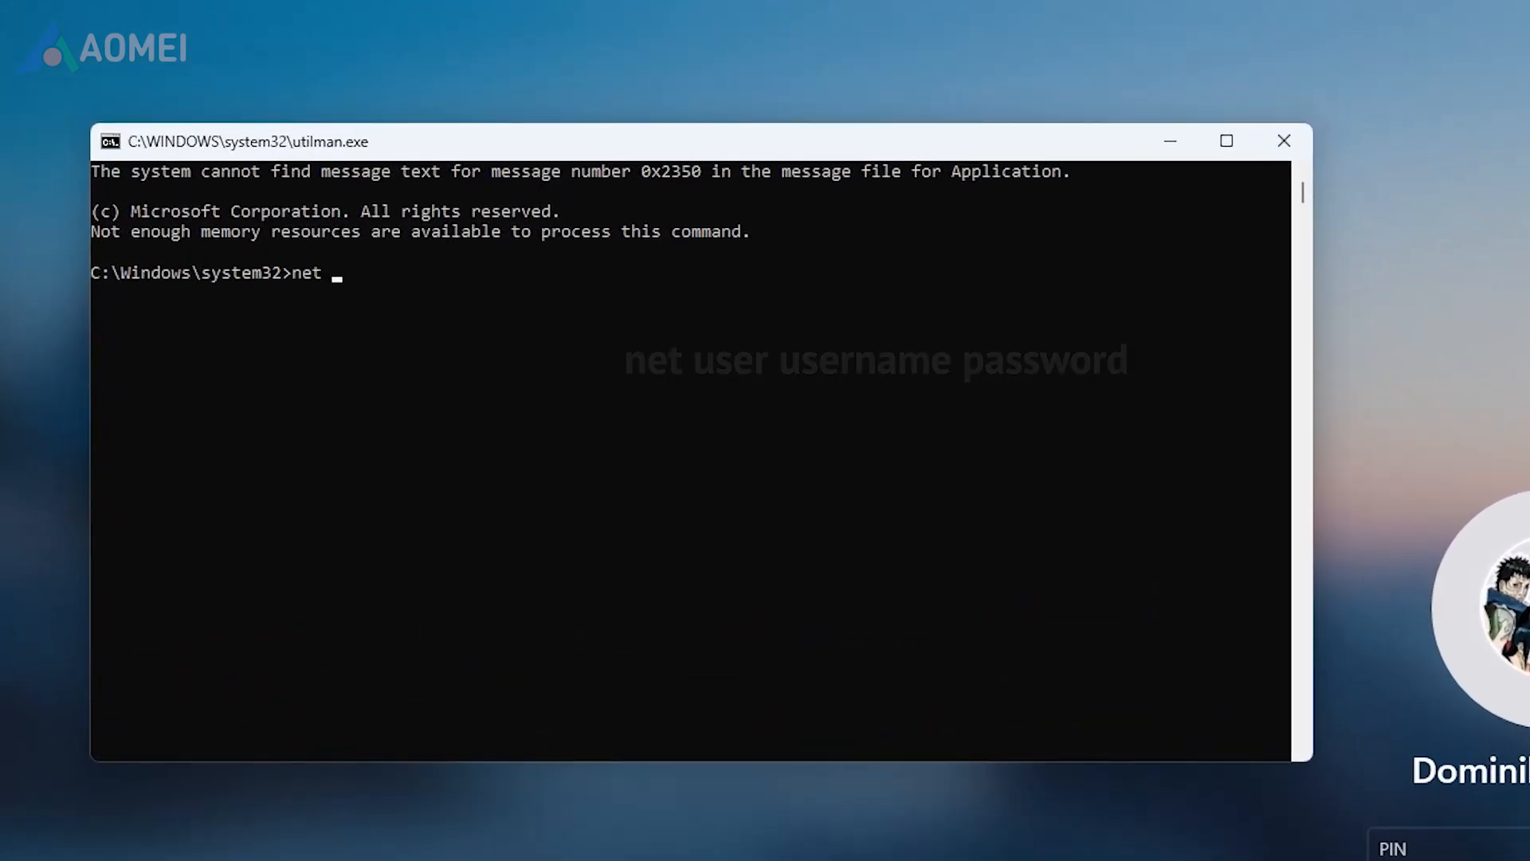
type("user")
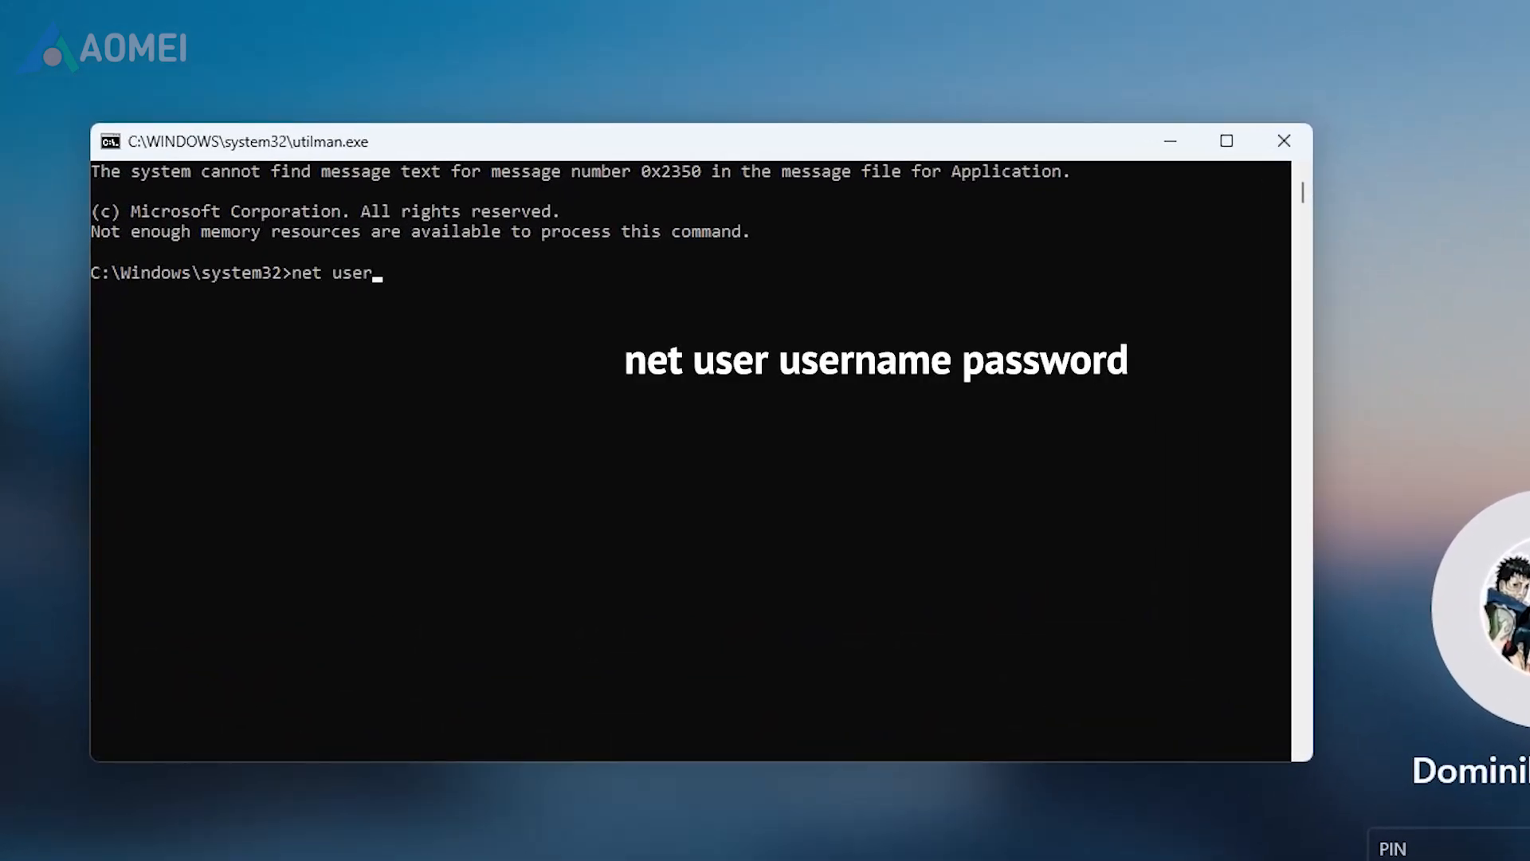
type("andy")
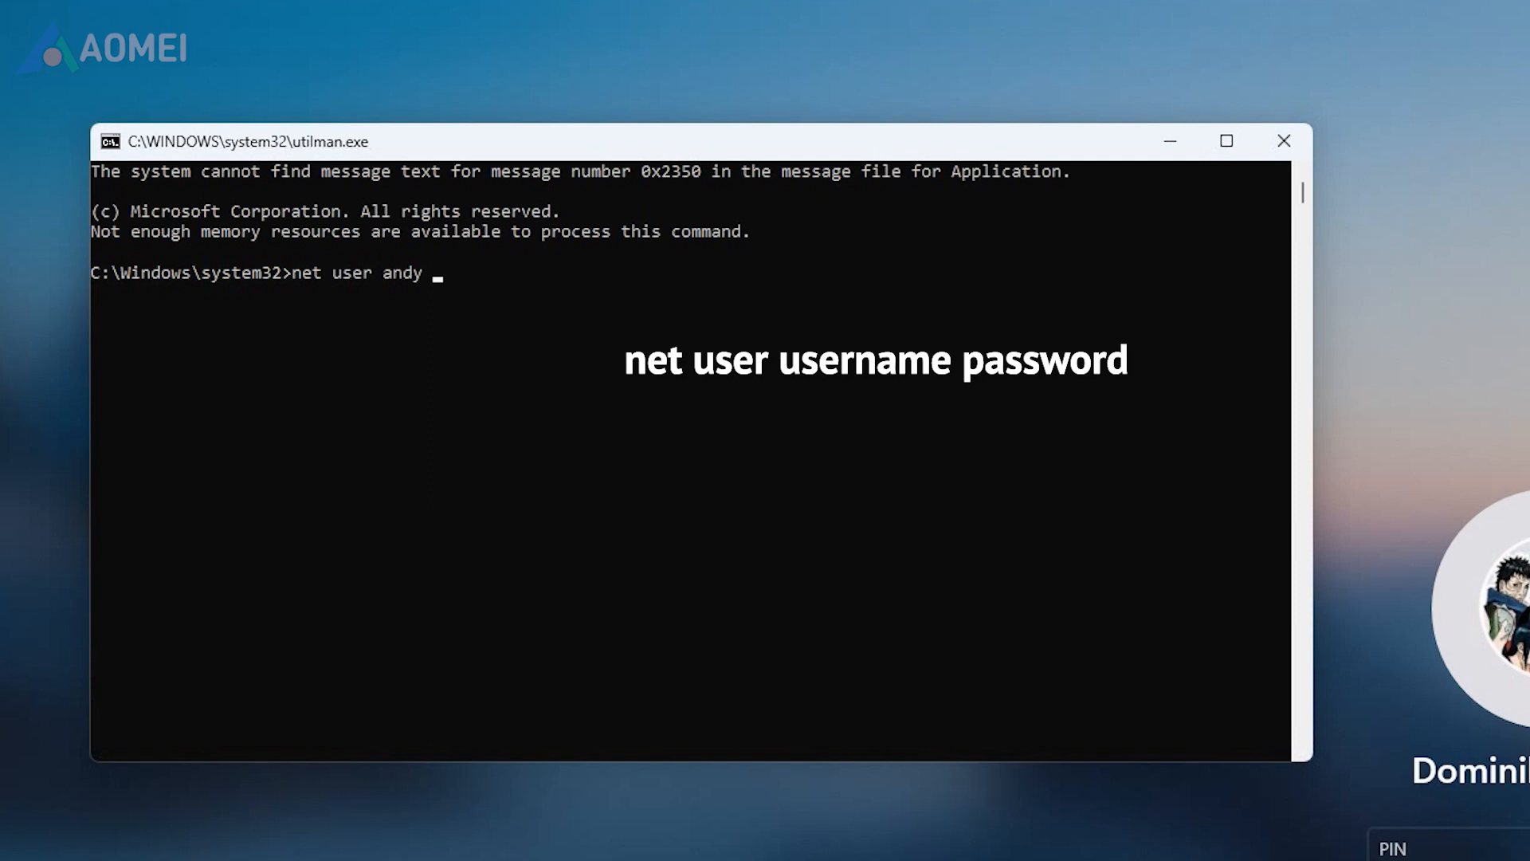
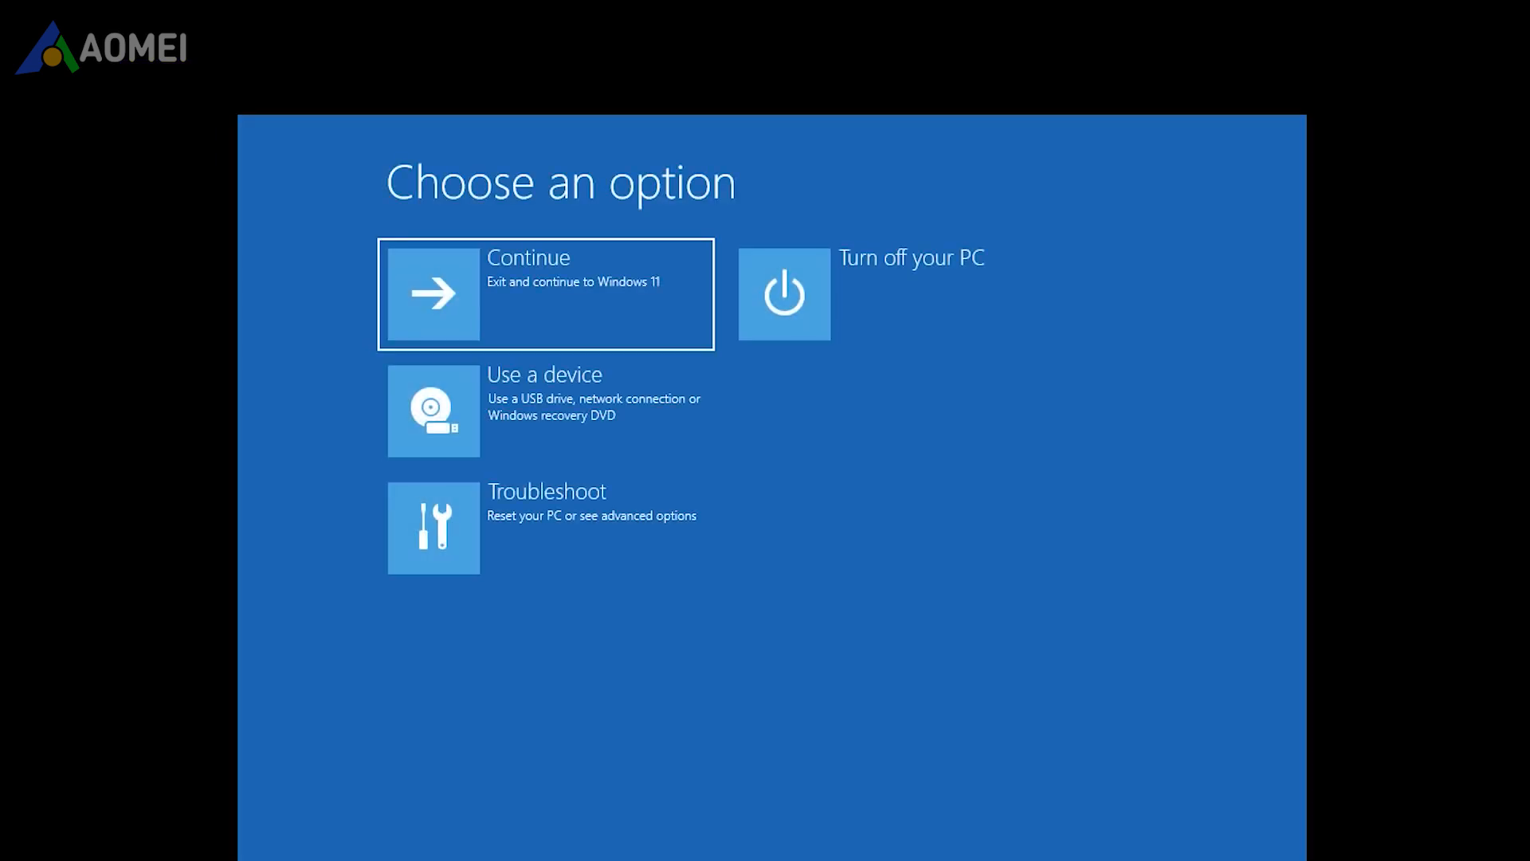
Choose Troubleshoot on the Windows Recovery Environment option screen.
left_click(433, 528)
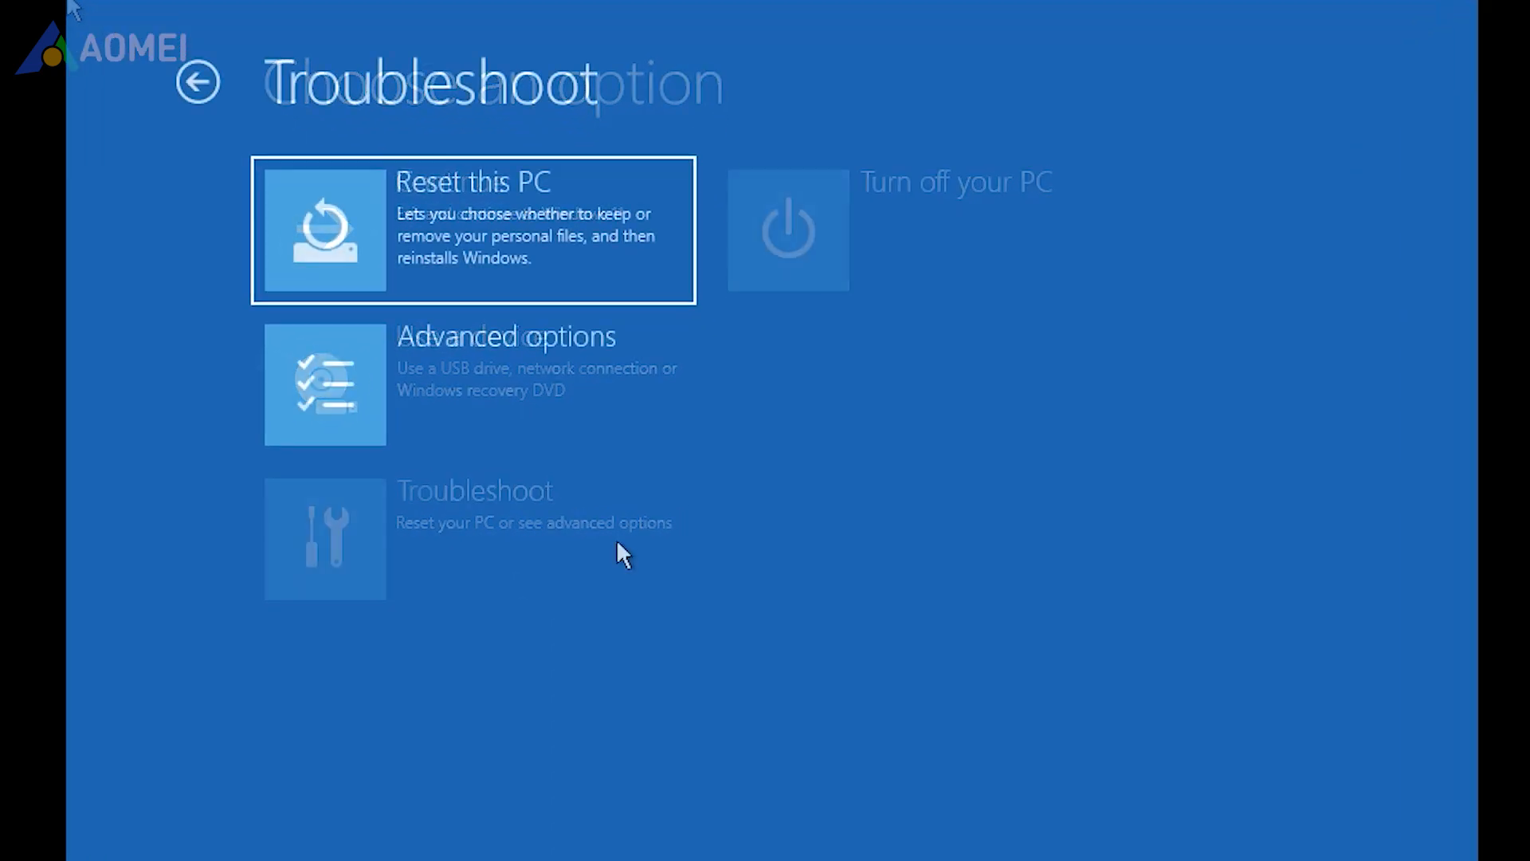